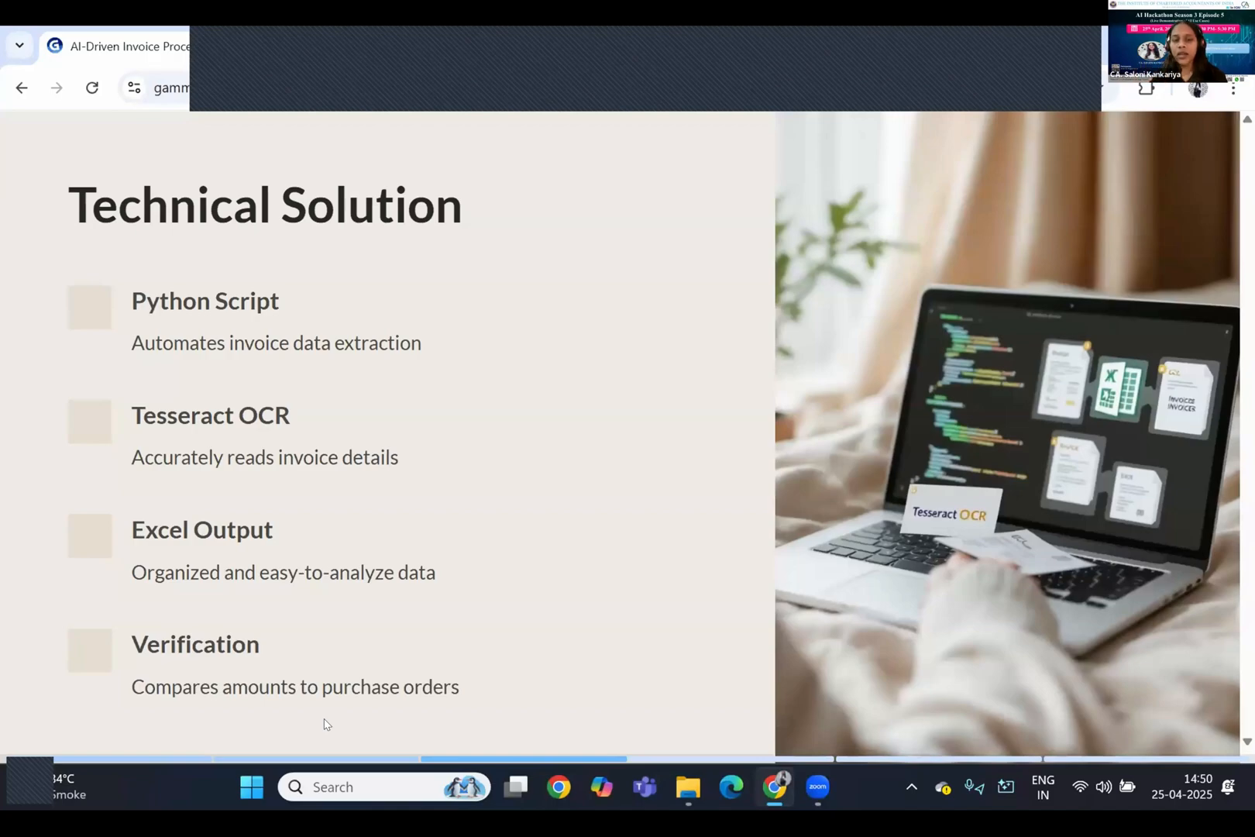
{"action": "mouse_move", "coordinate": [348, 713]}
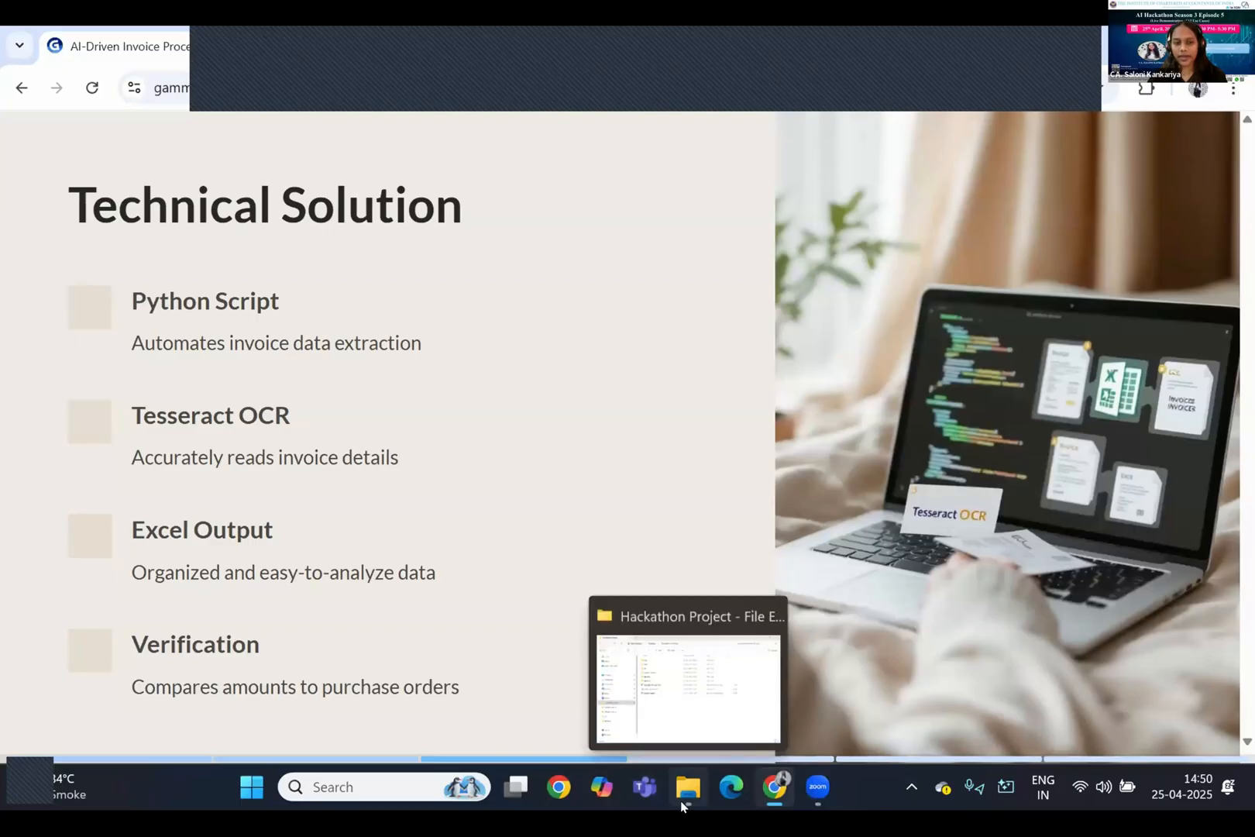
Step: Browse the Sample Invoices and PO folders, then run Invoice processor v2.py
{"action": "left_click", "coordinate": [687, 786]}
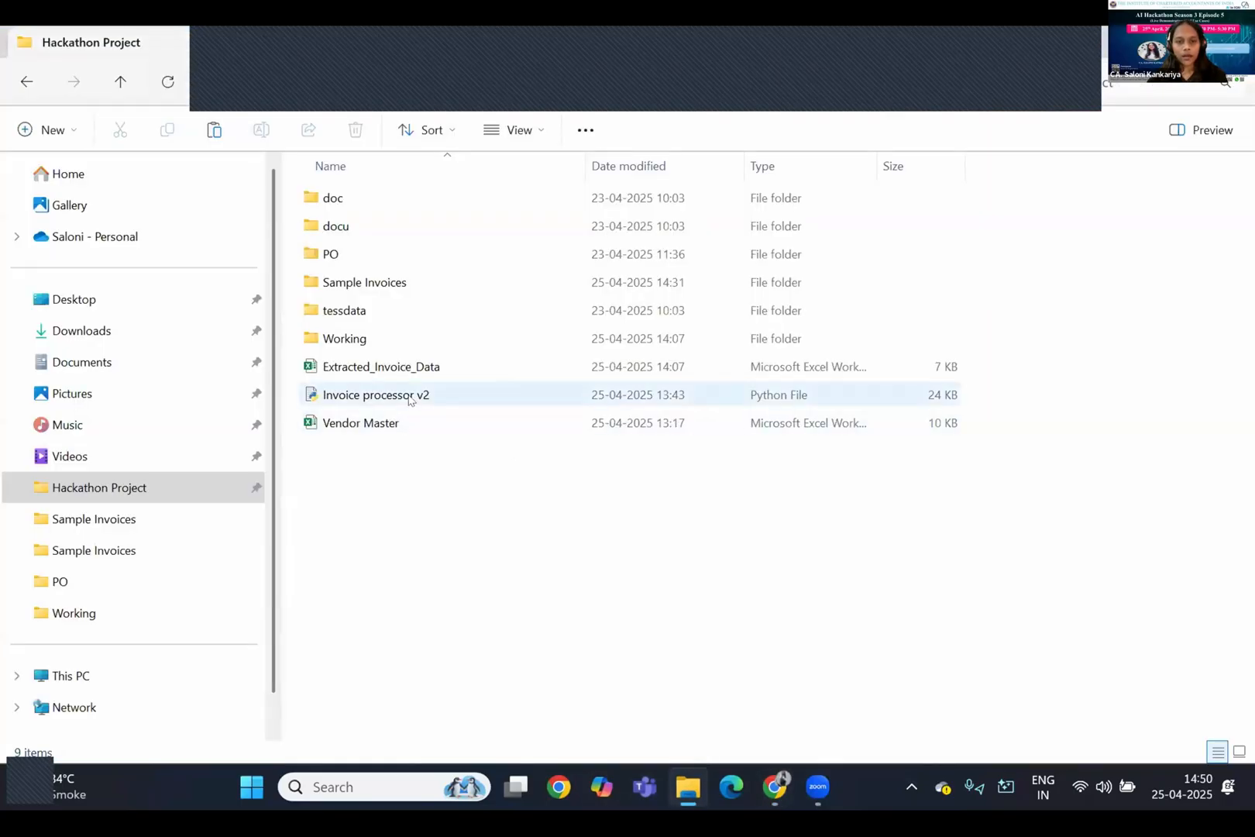
{"action": "left_click", "coordinate": [375, 393]}
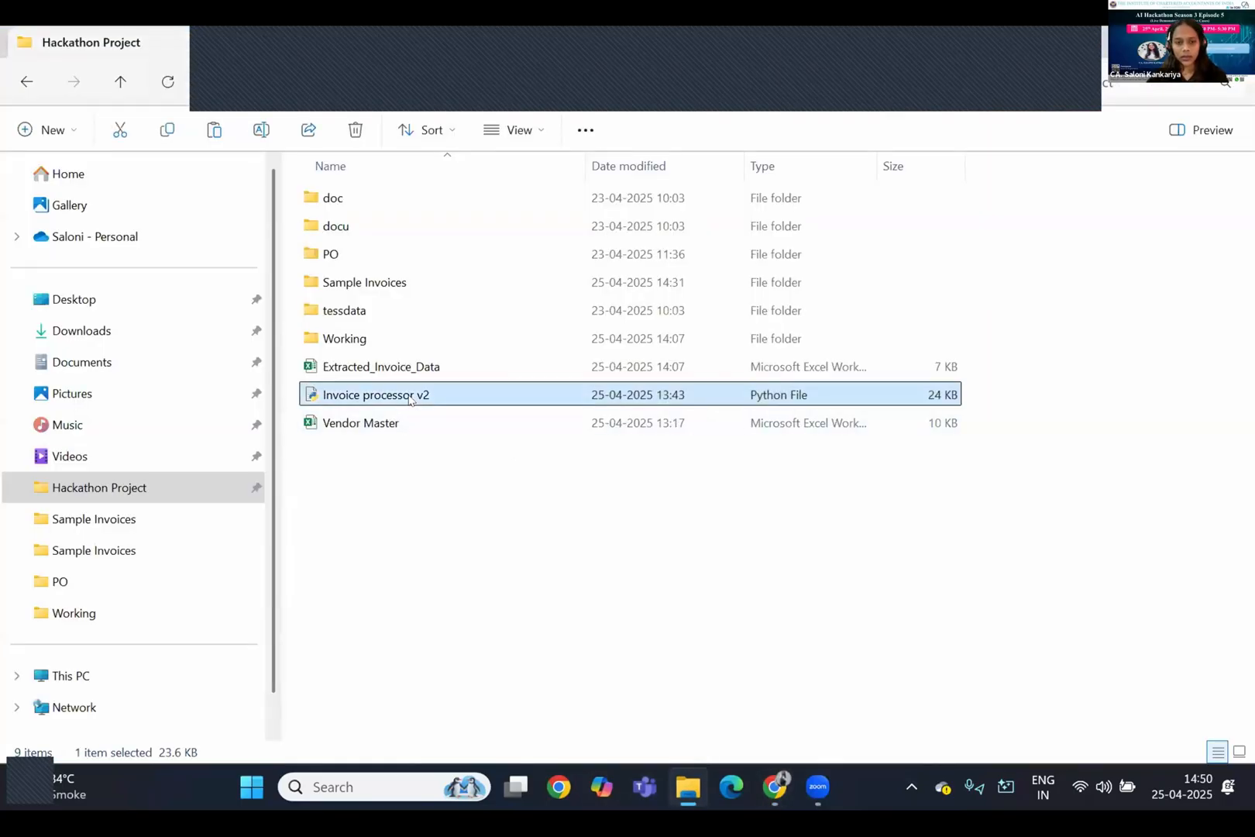
{"action": "left_click", "coordinate": [363, 282]}
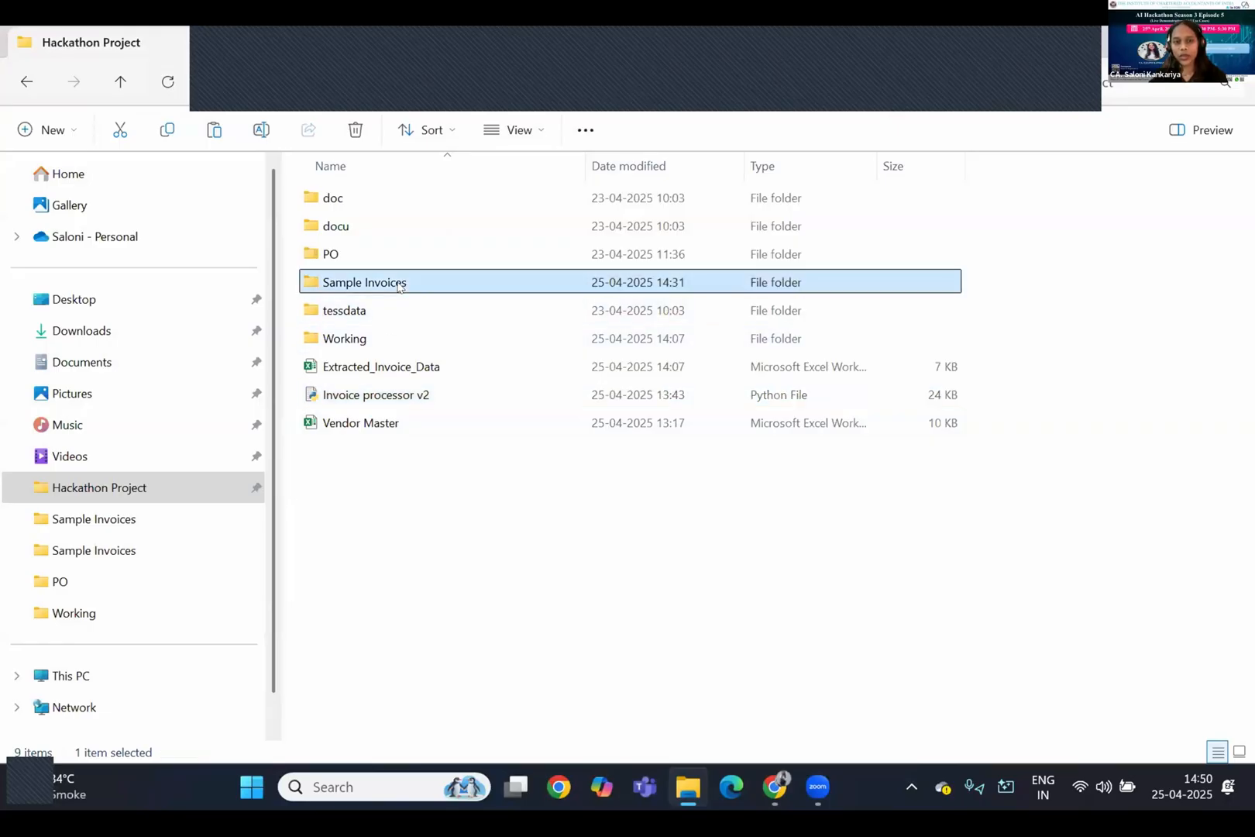
{"action": "double_click", "coordinate": [364, 282]}
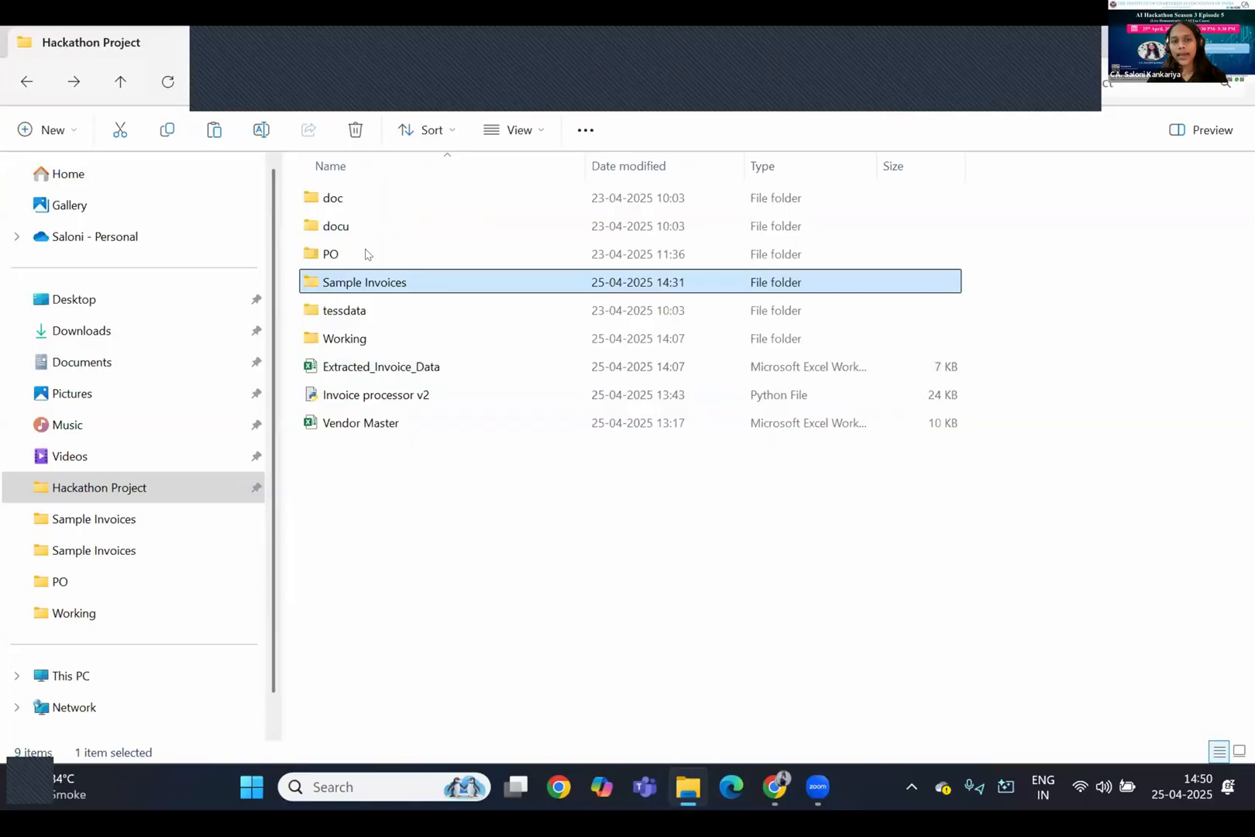
{"action": "double_click", "coordinate": [330, 254]}
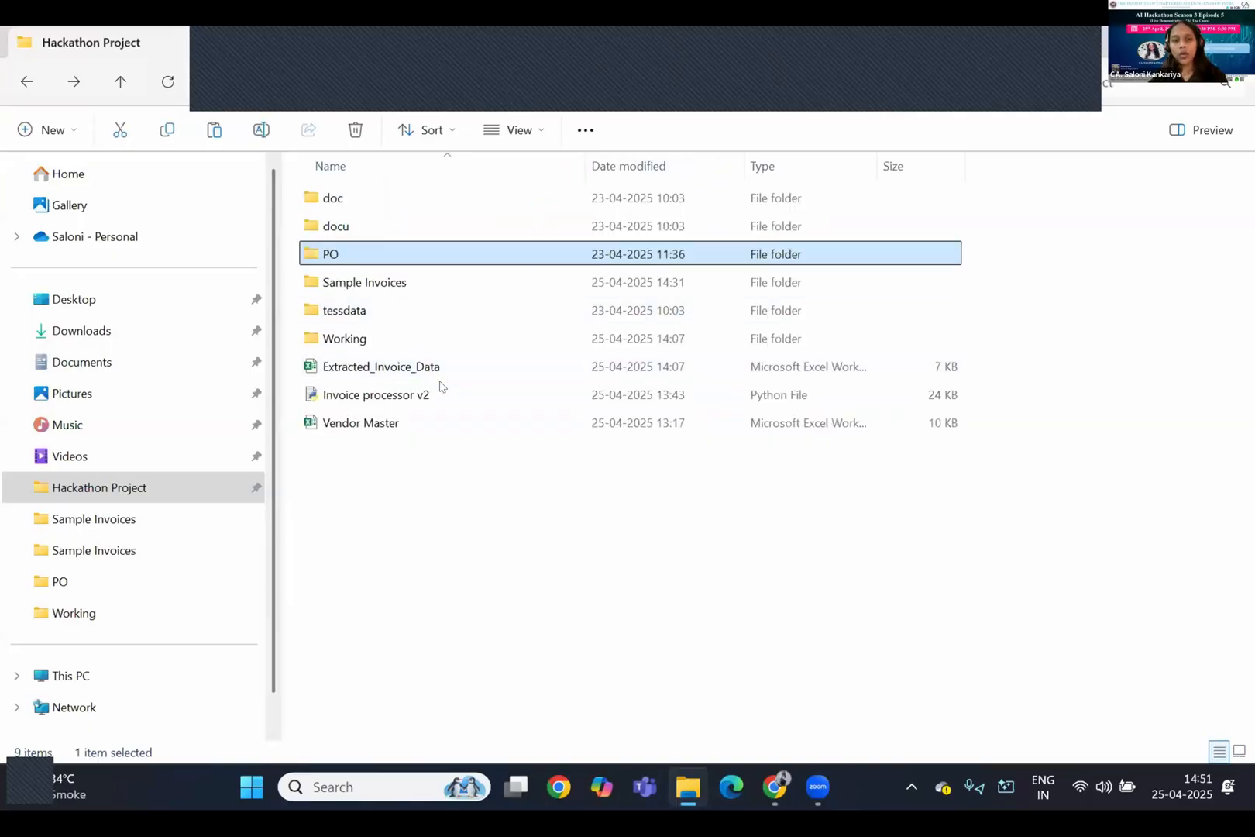
{"action": "left_click", "coordinate": [375, 394]}
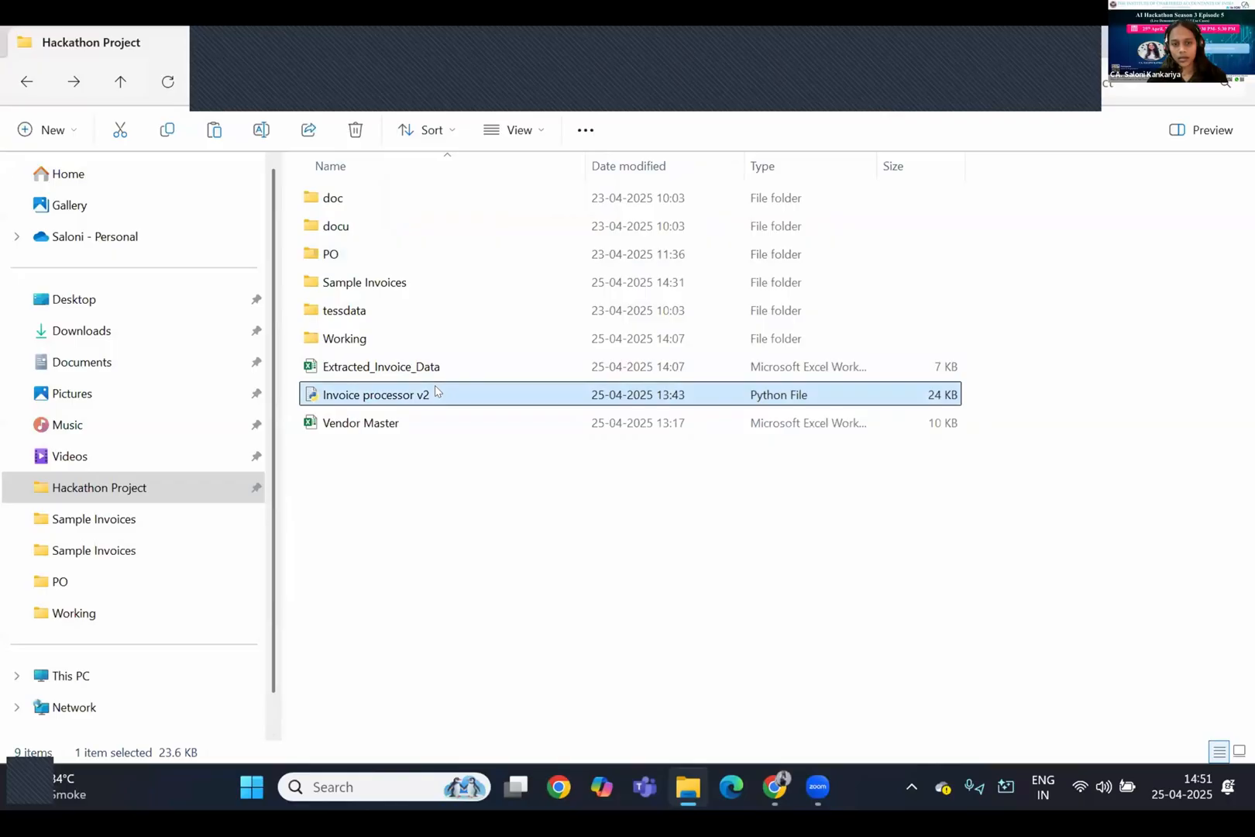
{"action": "double_click", "coordinate": [374, 394]}
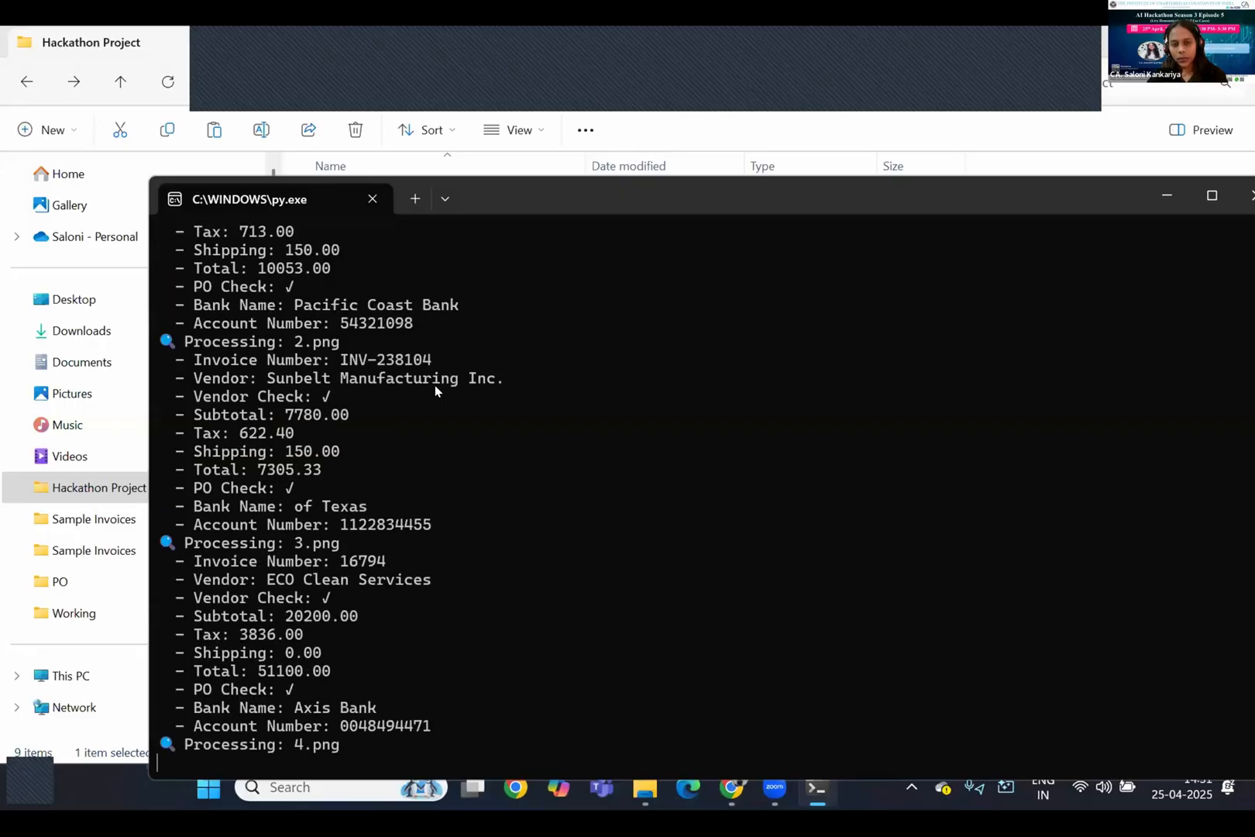
Step: Scroll through the script output for invoices 4 and 5 and bring up the extracted spreadsheet
{"action": "scroll", "scroll_direction": "down", "scroll_amount": 3}
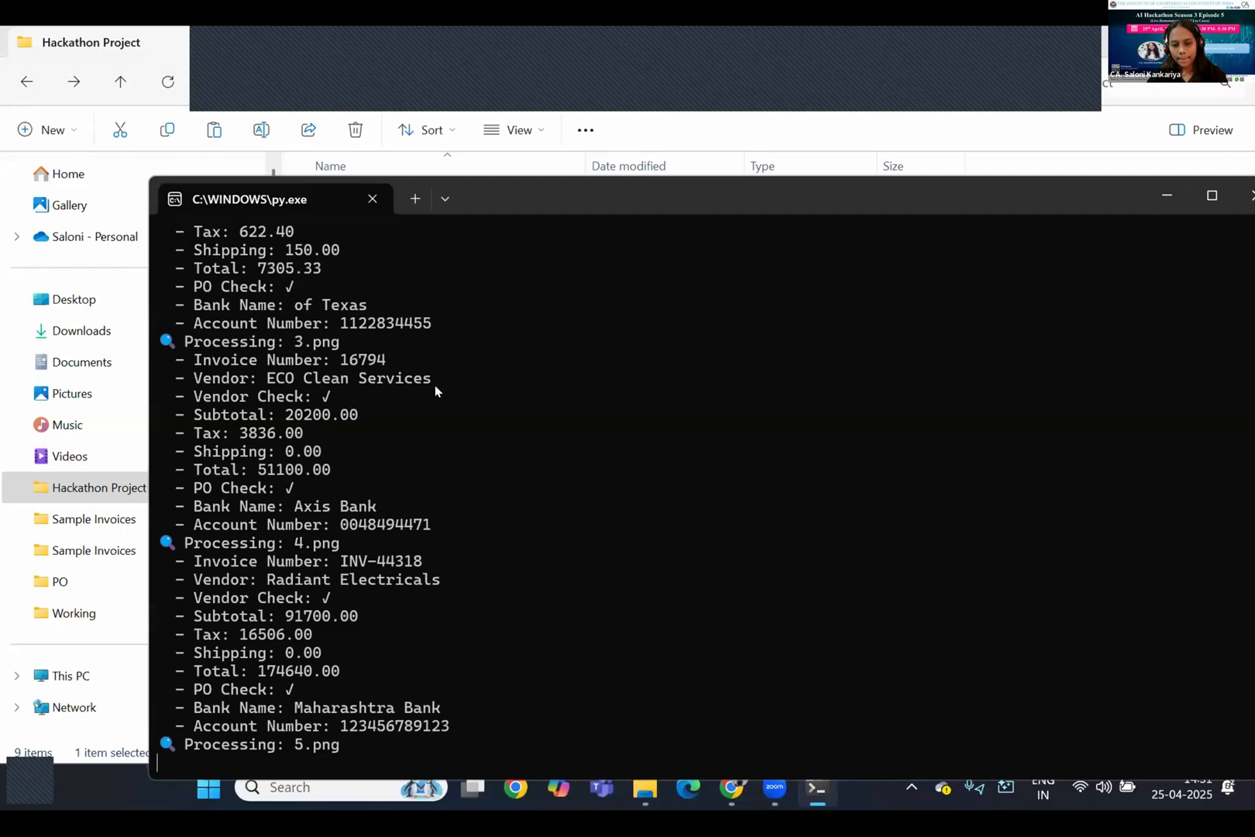
{"action": "left_click", "coordinate": [372, 199]}
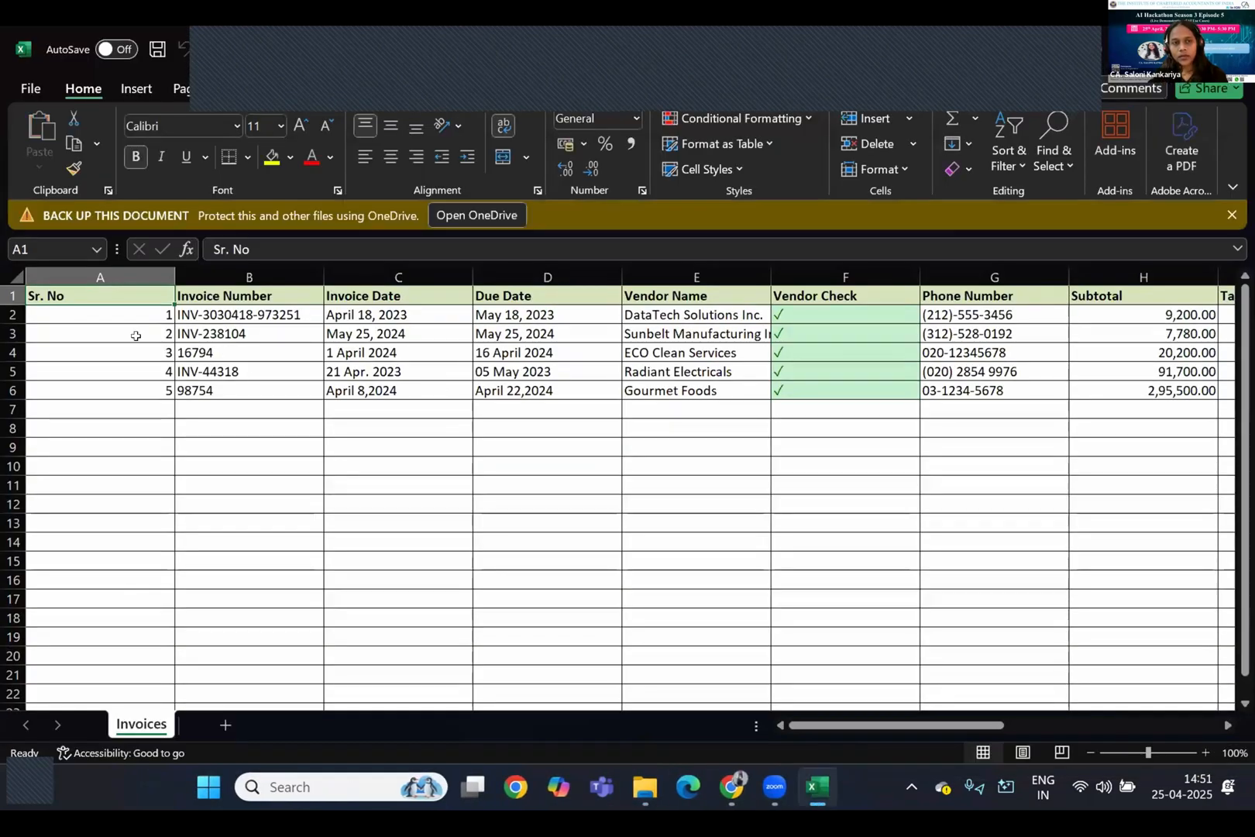
Step: Inspect the first invoice's serial, number, date, vendor and vendor check, and the second's subtotal
{"action": "left_click", "coordinate": [99, 314]}
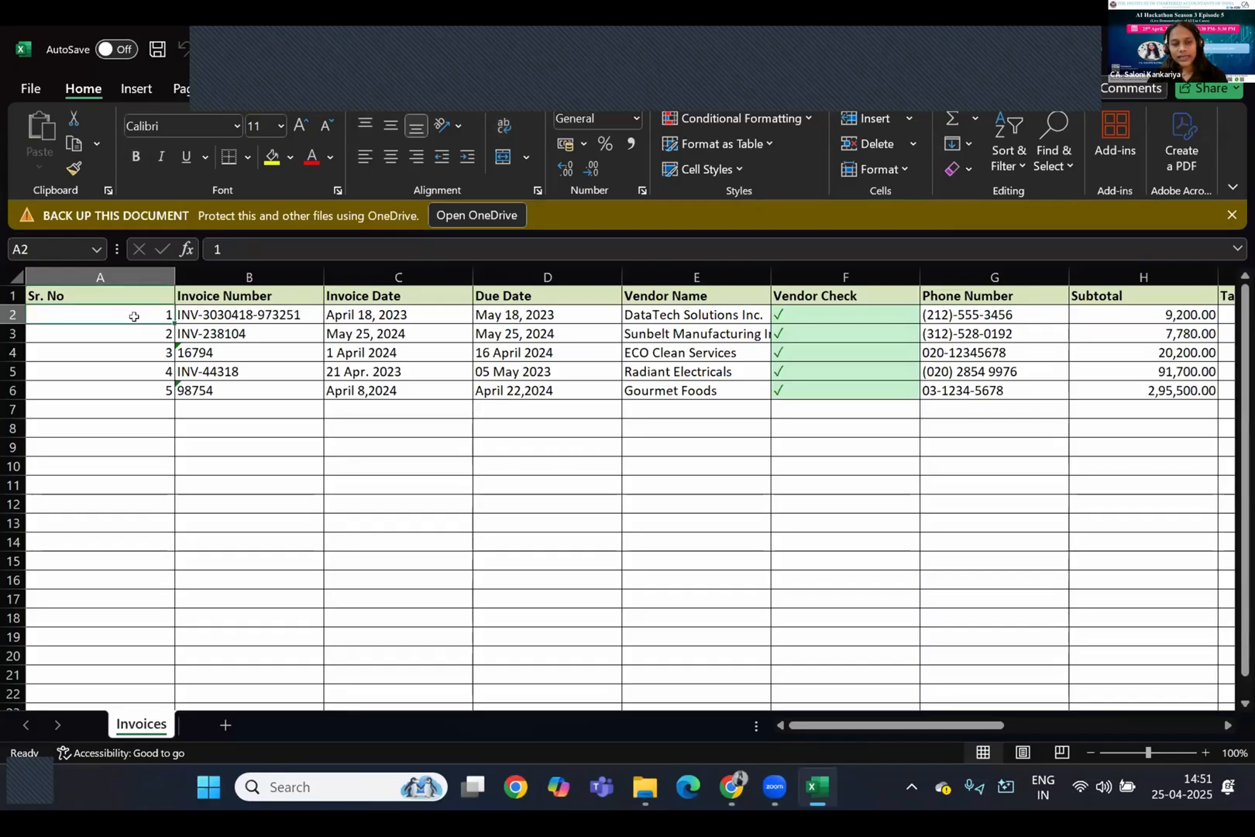
{"action": "left_click", "coordinate": [249, 314]}
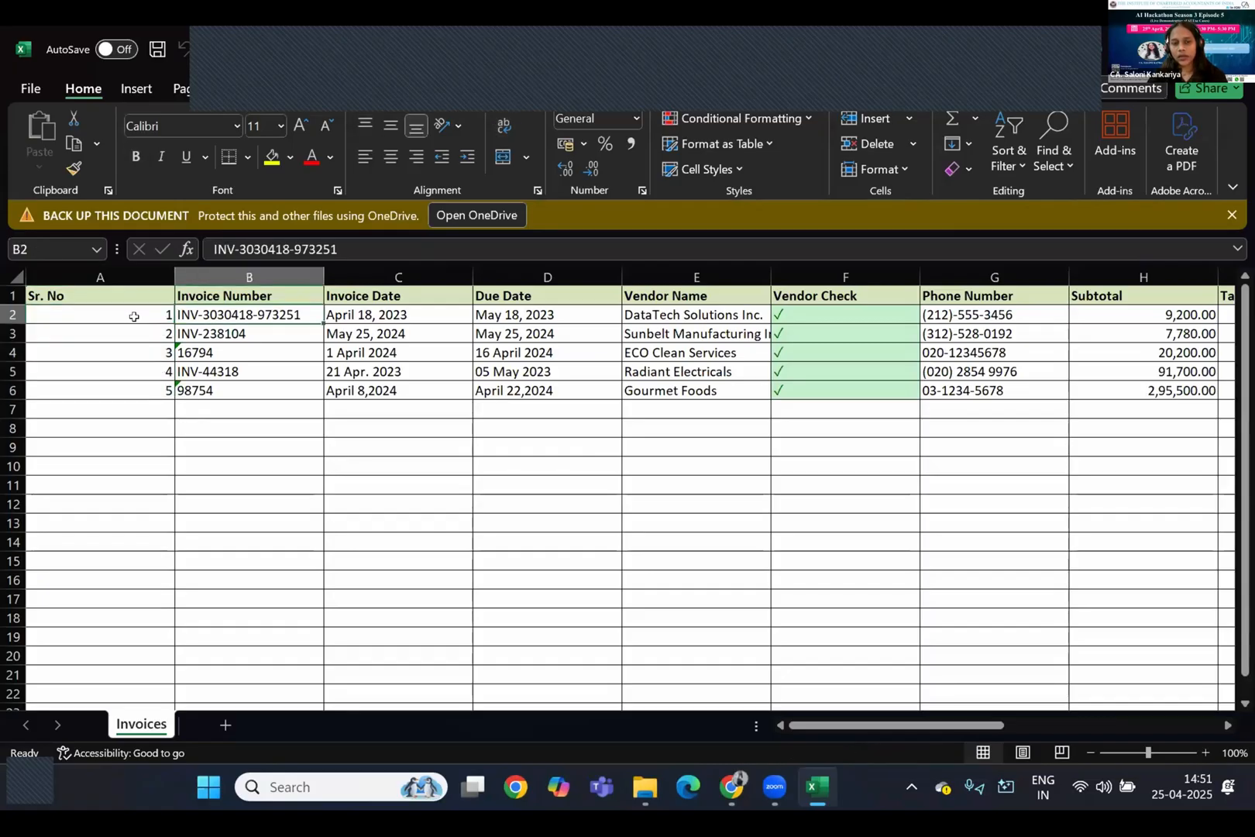
{"action": "left_click", "coordinate": [398, 315]}
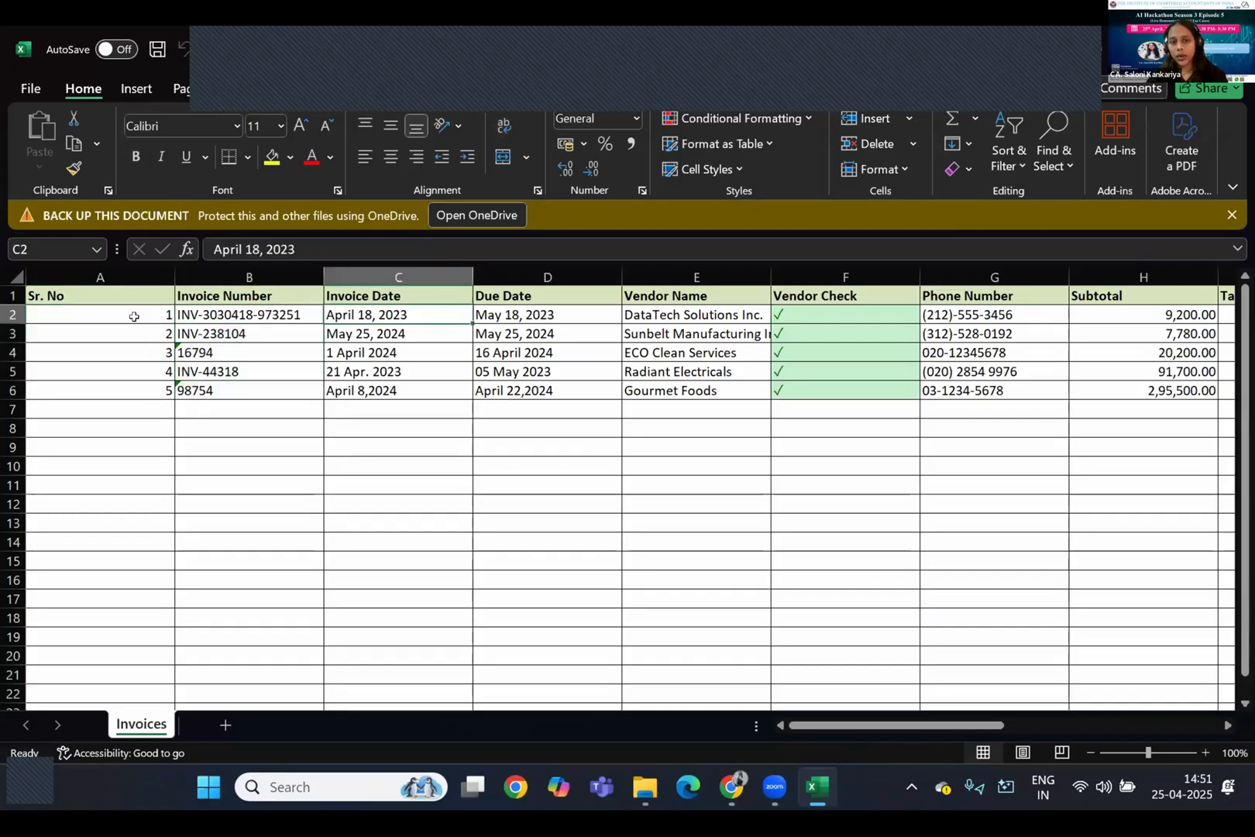
{"action": "left_click", "coordinate": [696, 314]}
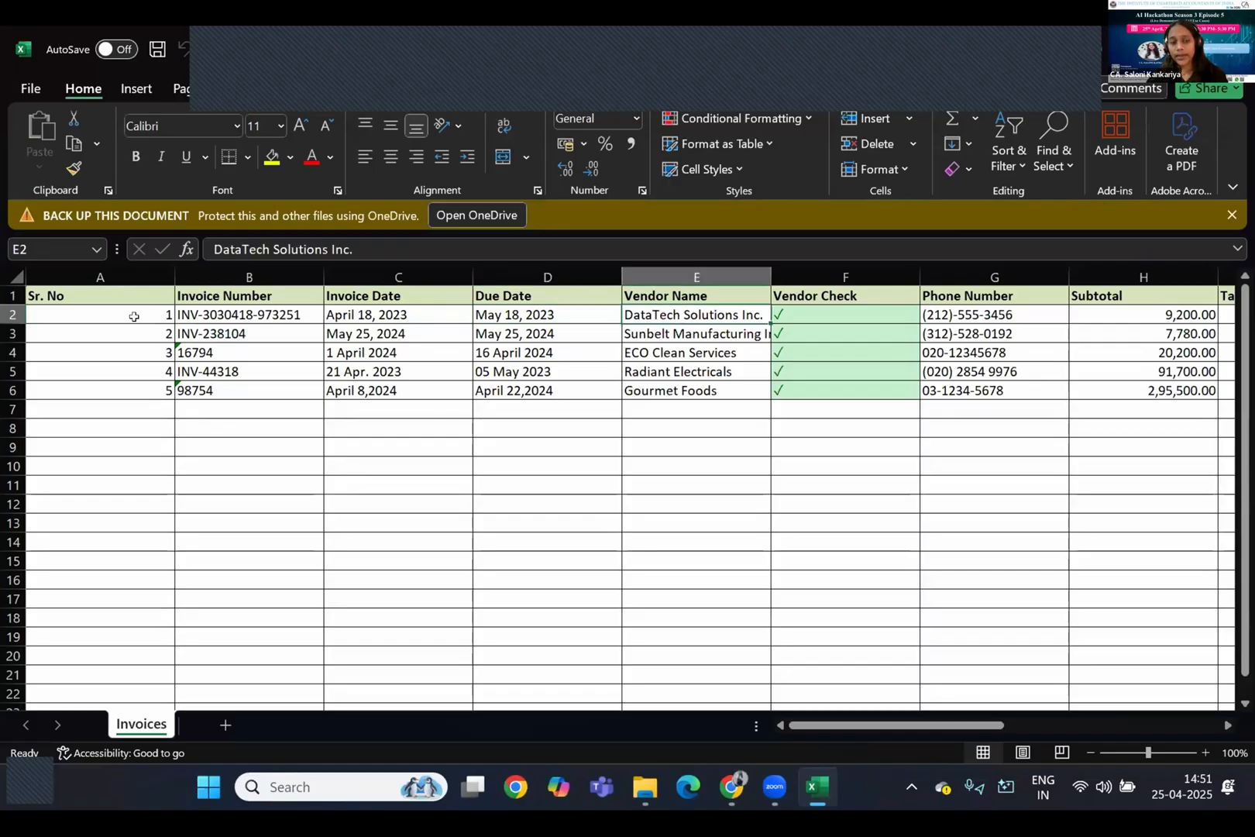
{"action": "left_click", "coordinate": [844, 314]}
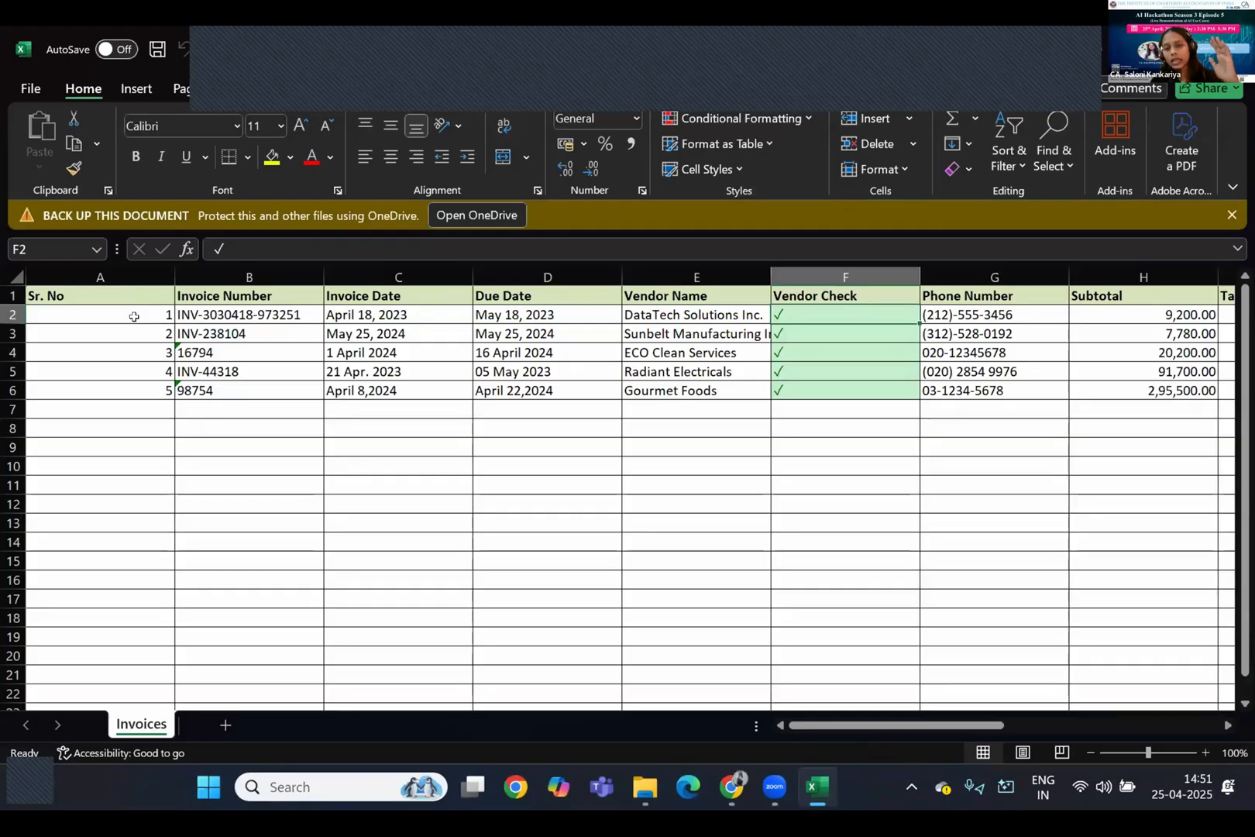
{"action": "left_click", "coordinate": [695, 314]}
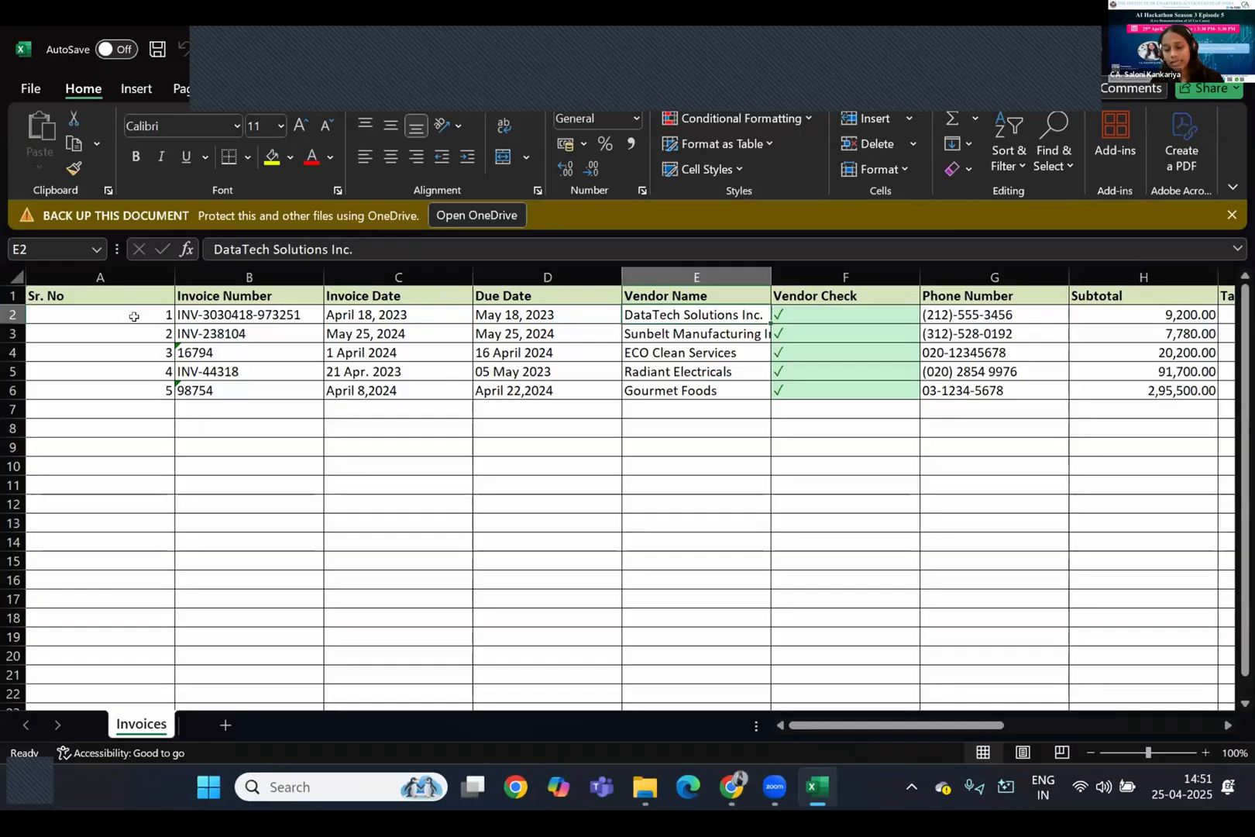
{"action": "left_click", "coordinate": [696, 277]}
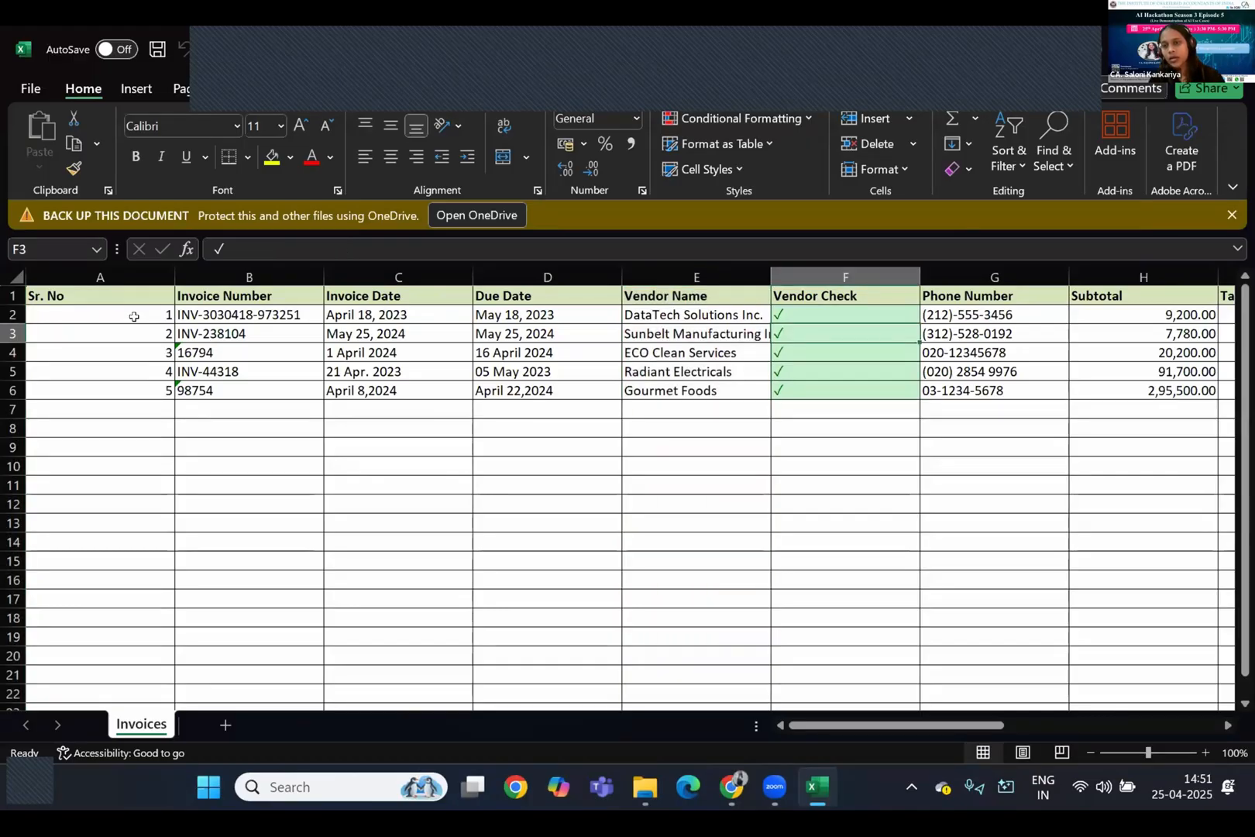
{"action": "left_click", "coordinate": [1143, 333]}
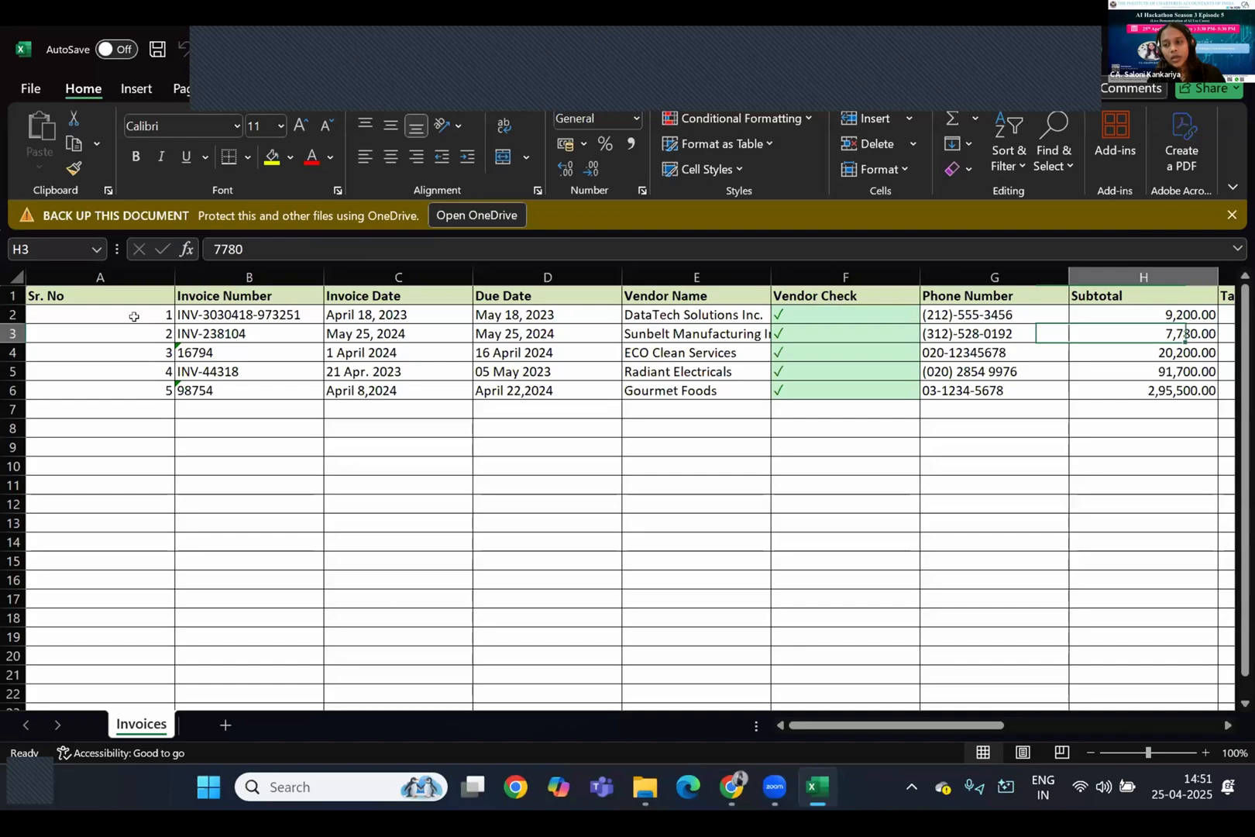
Step: Scroll right to review the PO Check and Total Amount columns, then return to the project folder
{"action": "scroll", "scroll_direction": "right", "scroll_amount": 3}
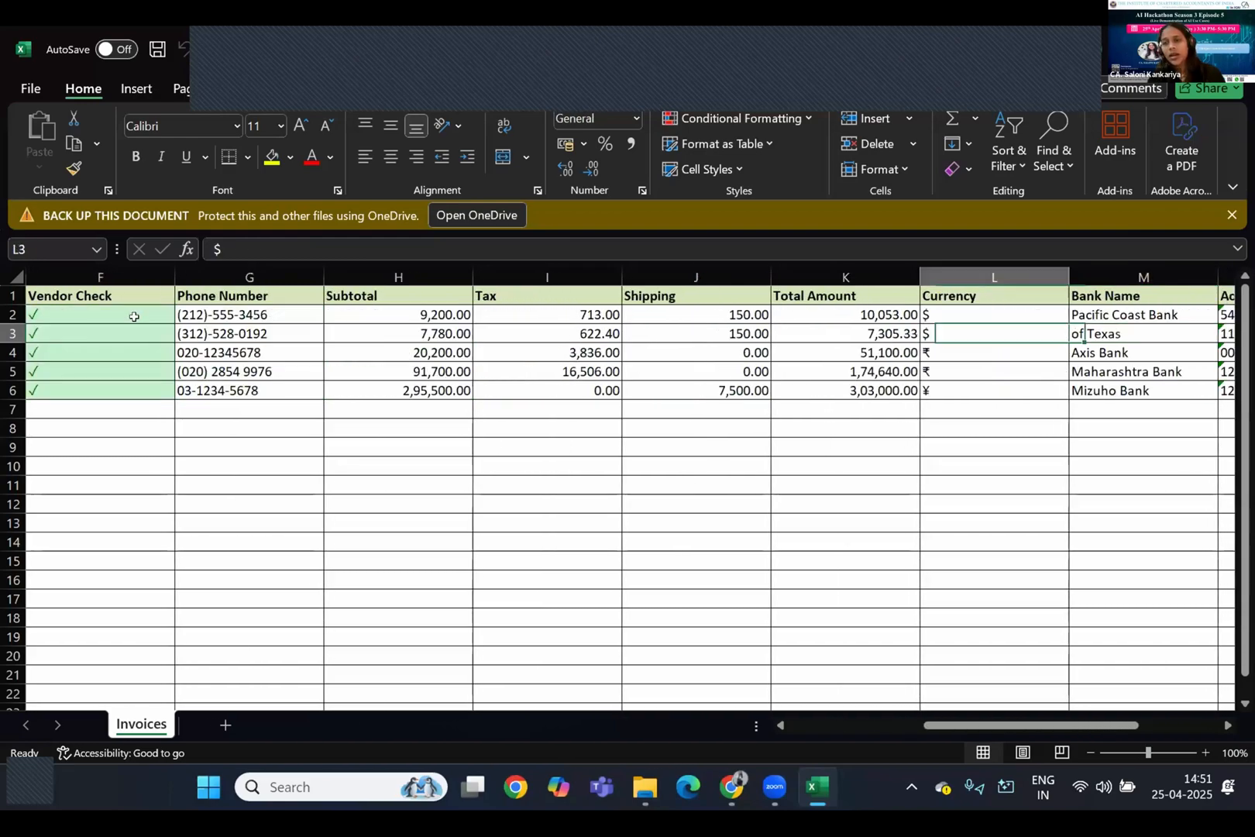
{"action": "scroll", "scroll_direction": "right", "scroll_amount": 3}
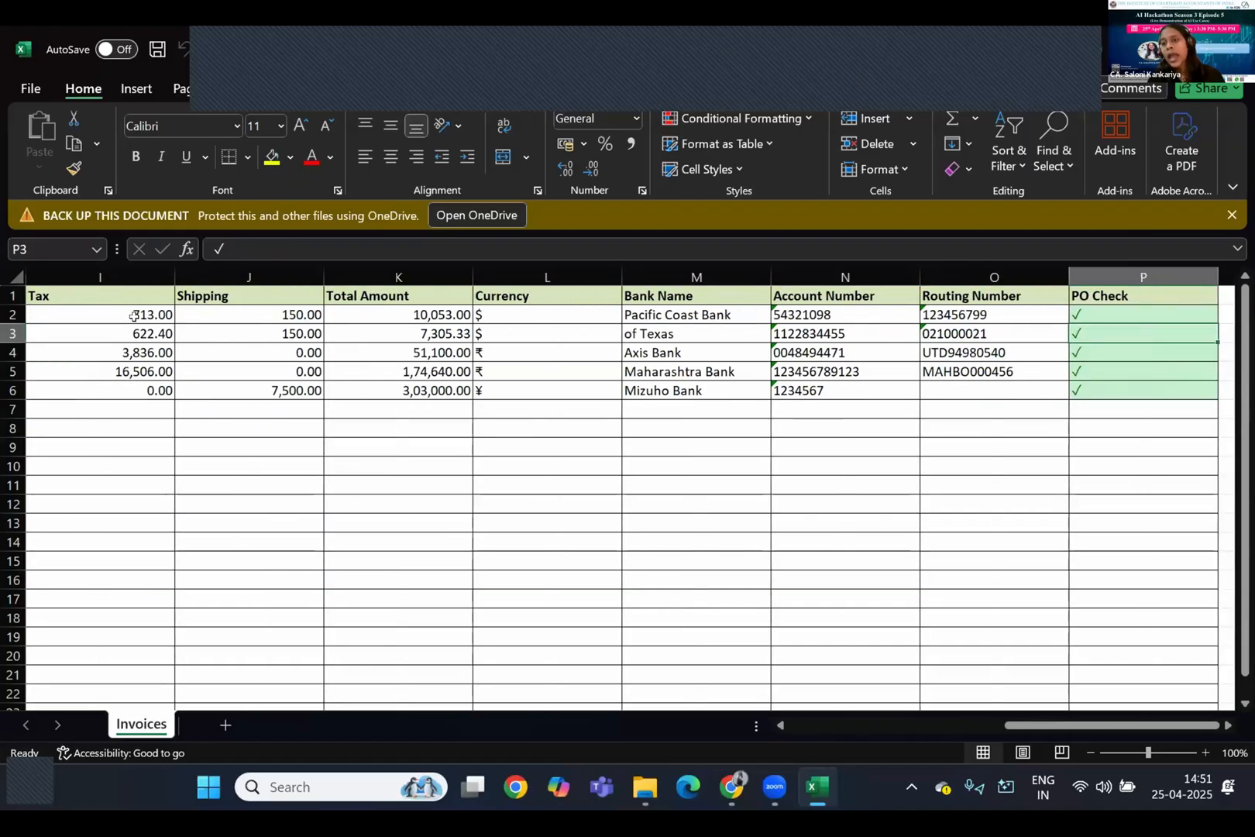
{"action": "scroll", "scroll_direction": "right", "scroll_amount": 3}
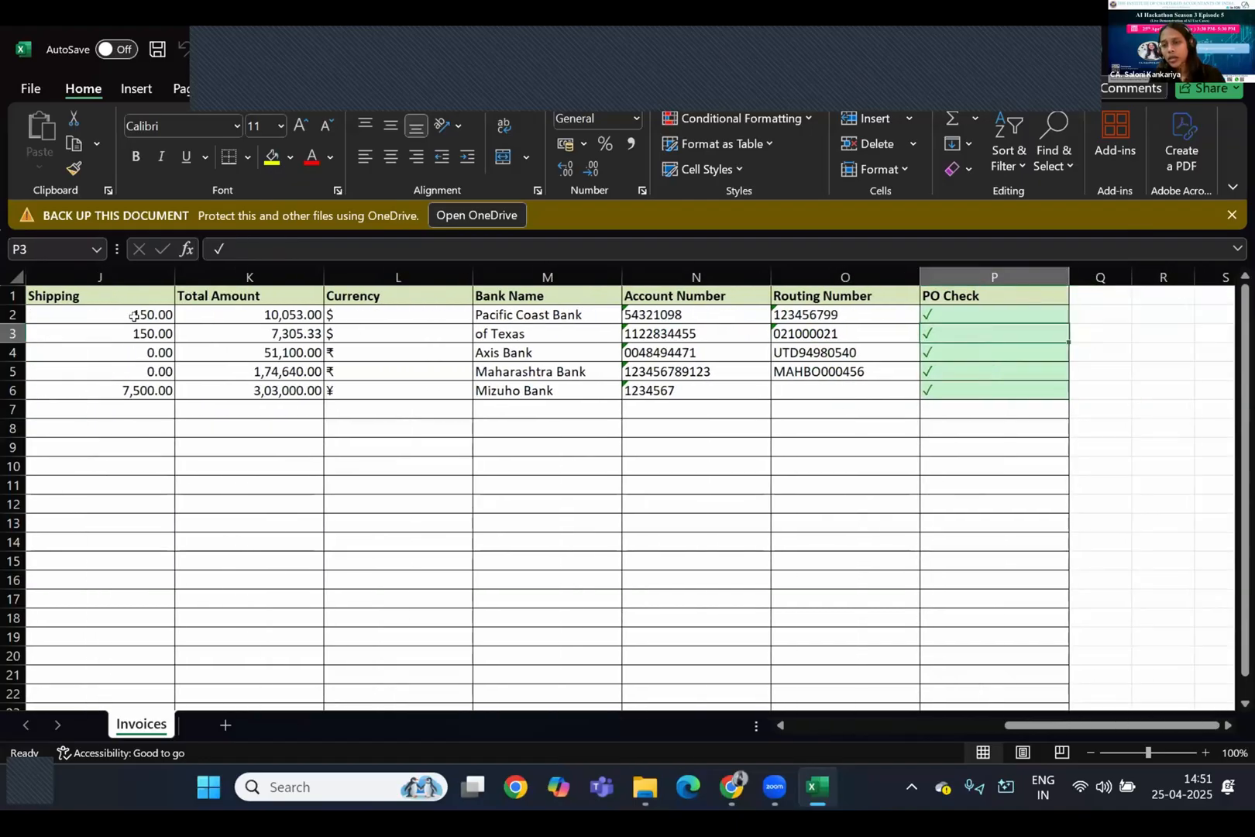
{"action": "left_click", "coordinate": [994, 277]}
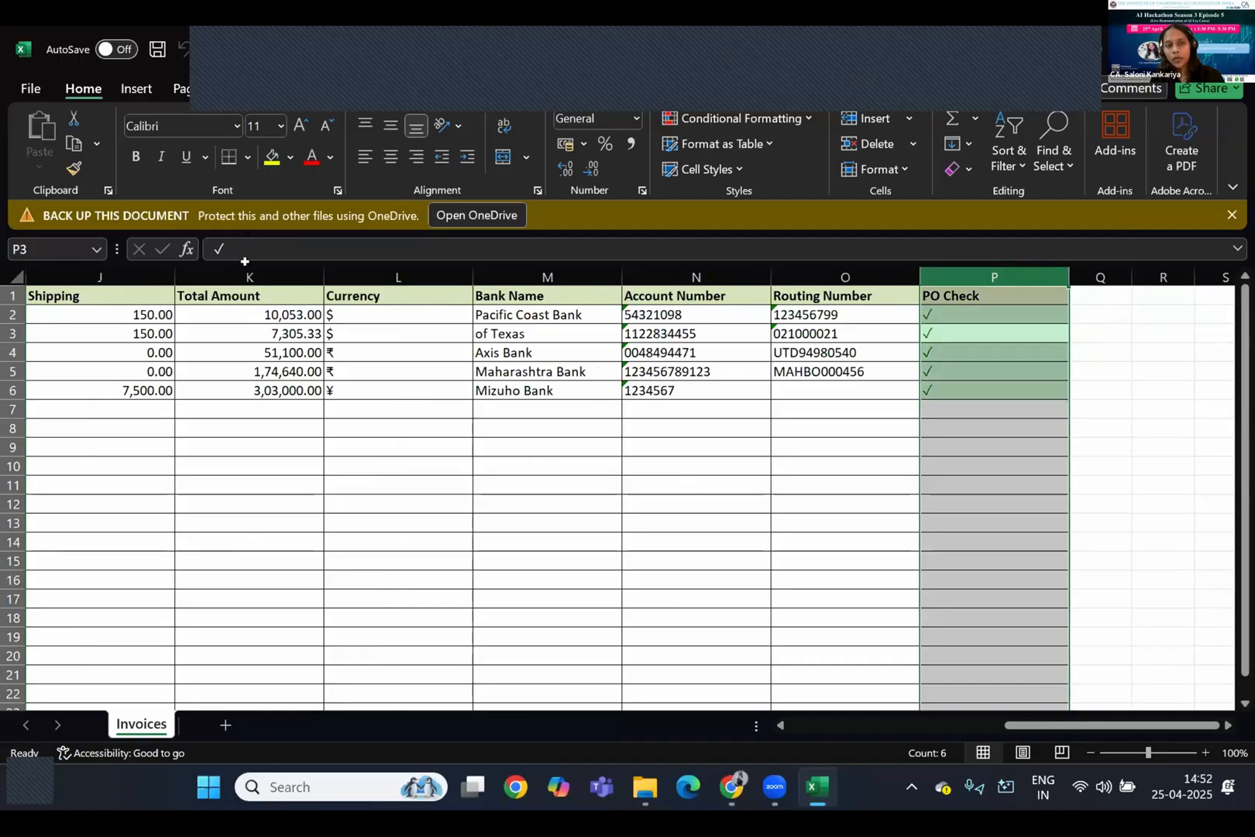
{"action": "left_click", "coordinate": [249, 276]}
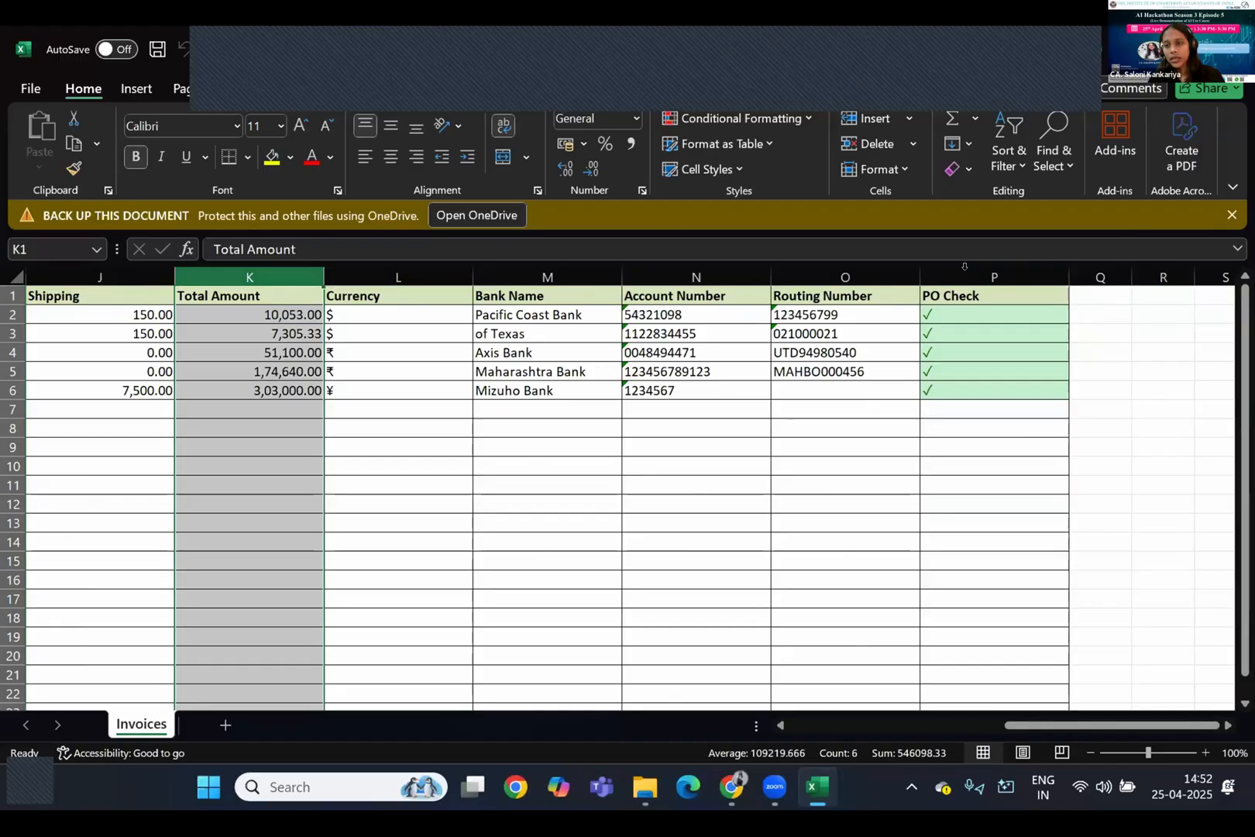
{"action": "left_click", "coordinate": [994, 277]}
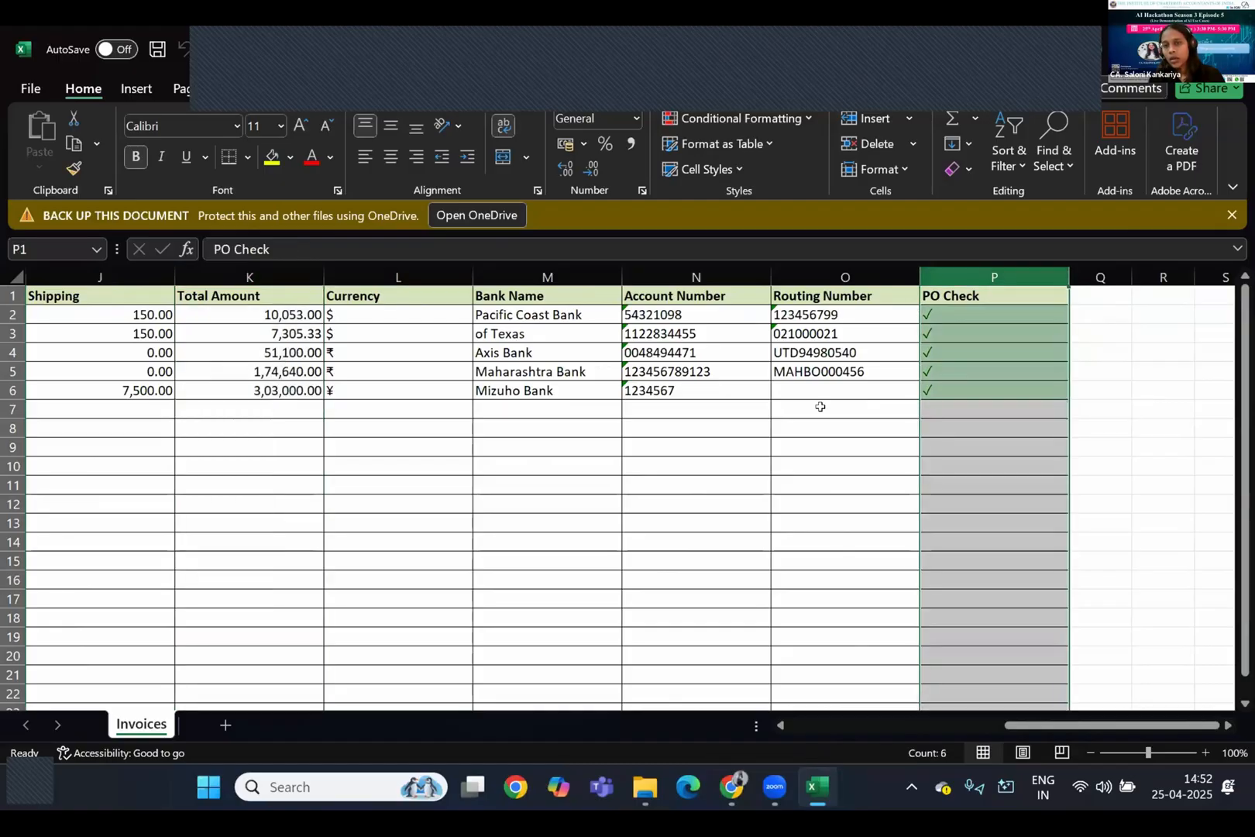
{"action": "scroll", "scroll_direction": "left", "scroll_amount": 3}
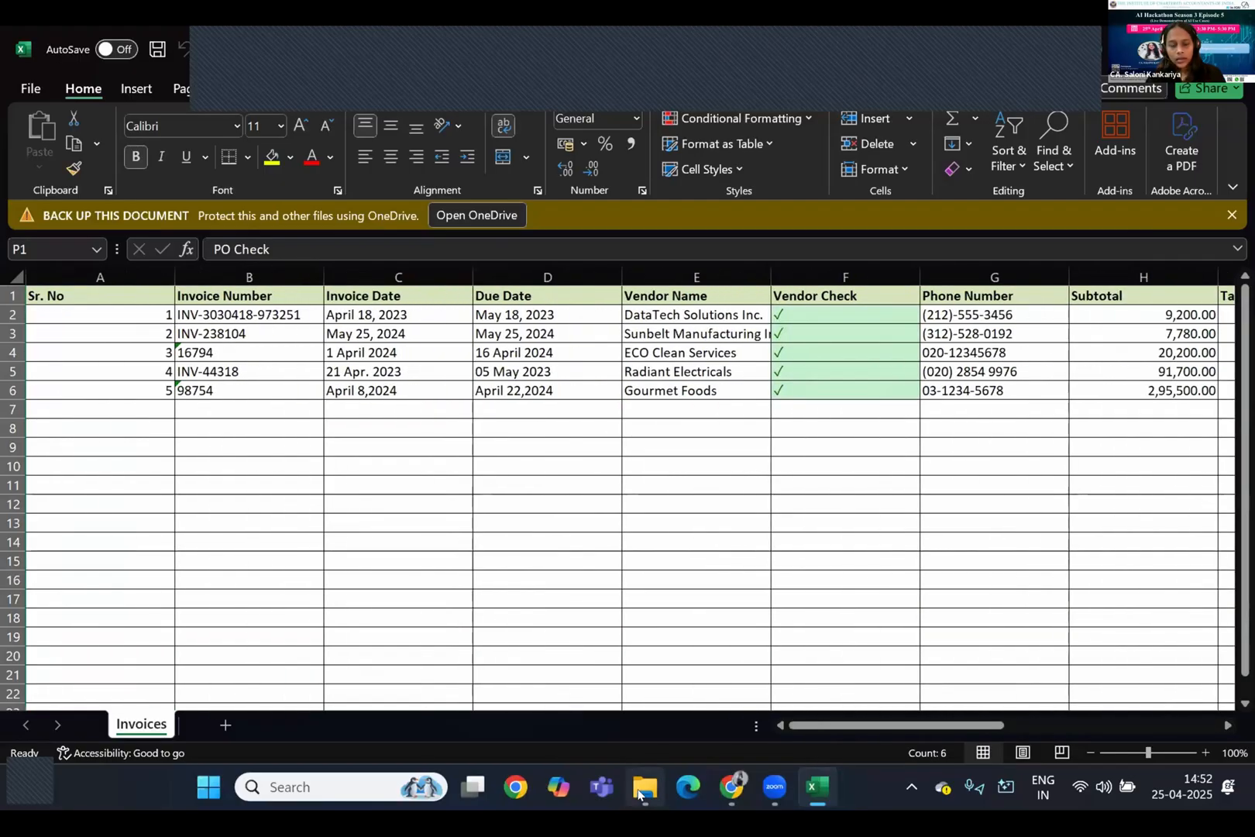
{"action": "left_click", "coordinate": [644, 787]}
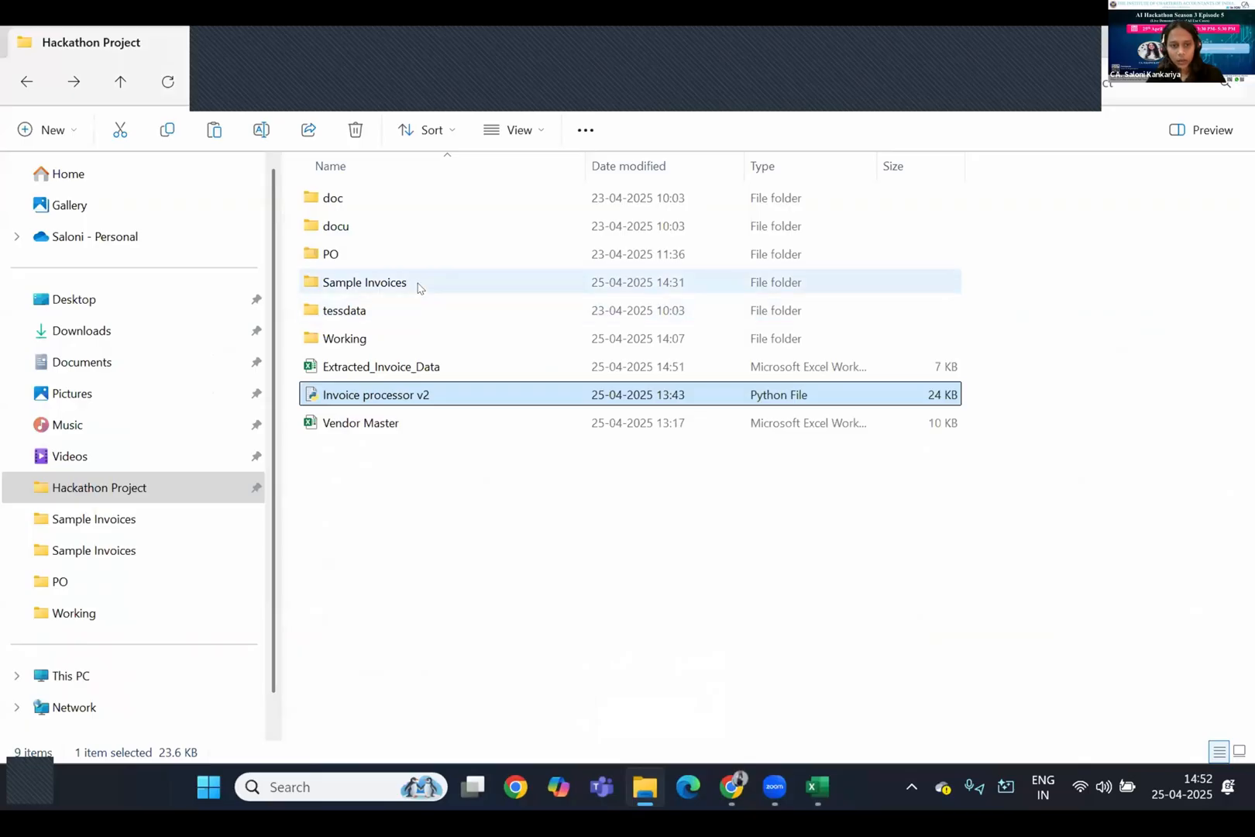
Step: Cut invoice image 6 from Working into Sample Invoices, then close Extracted_Invoice_Data.xlsx
{"action": "left_click", "coordinate": [365, 282]}
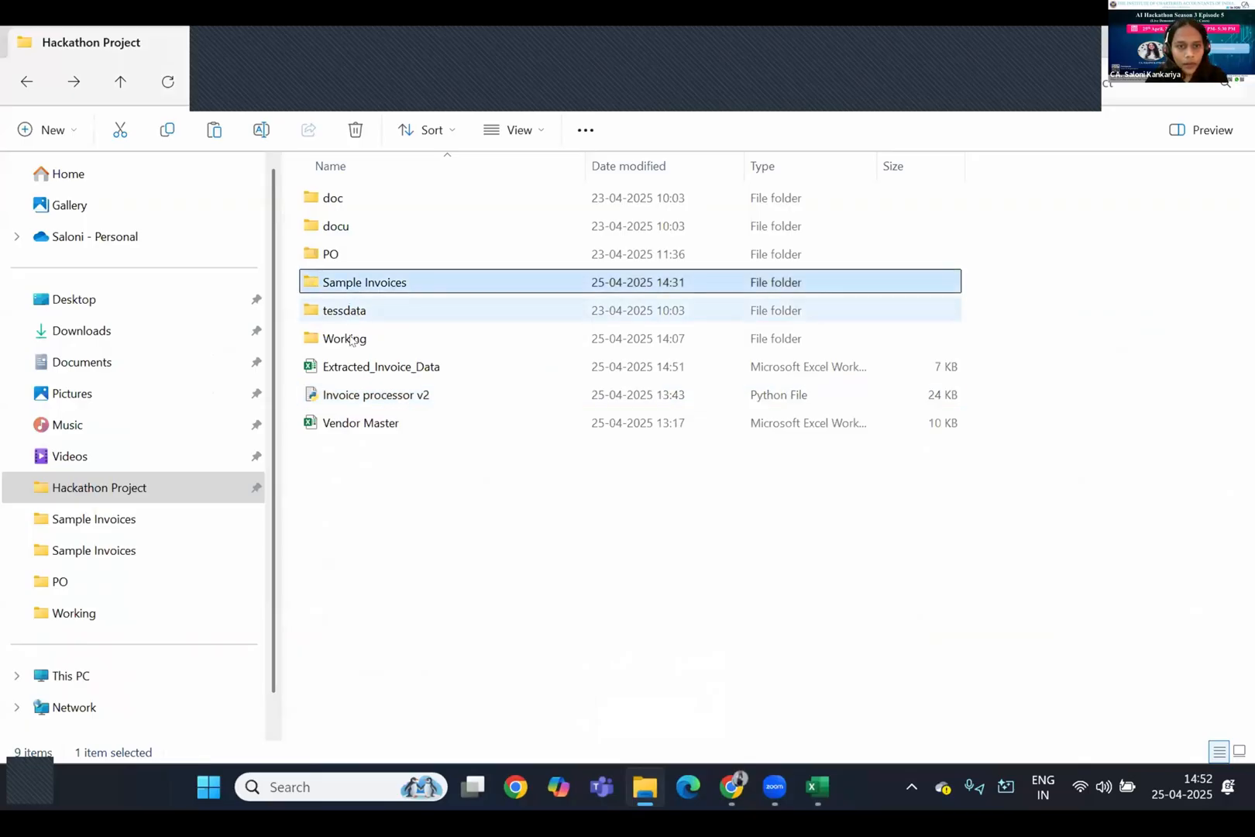
{"action": "double_click", "coordinate": [344, 338]}
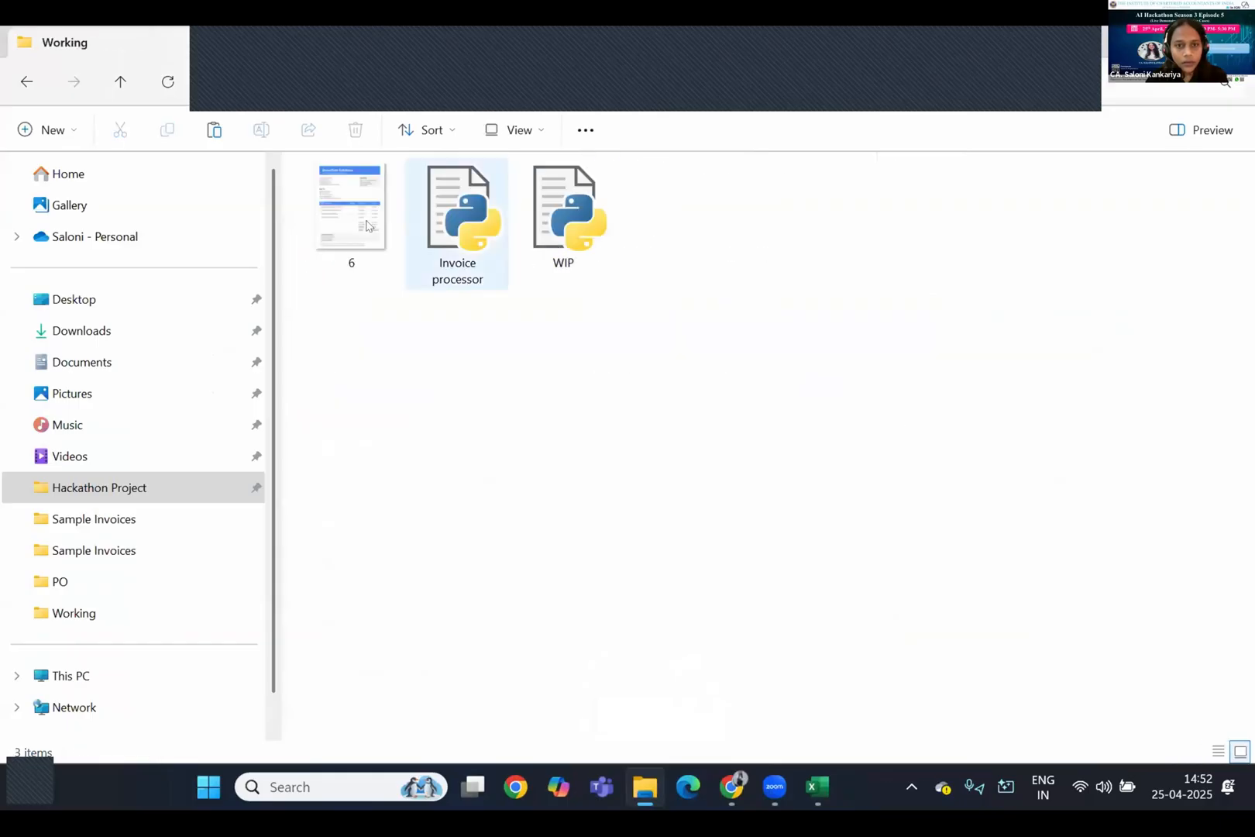
{"action": "left_click", "coordinate": [349, 206]}
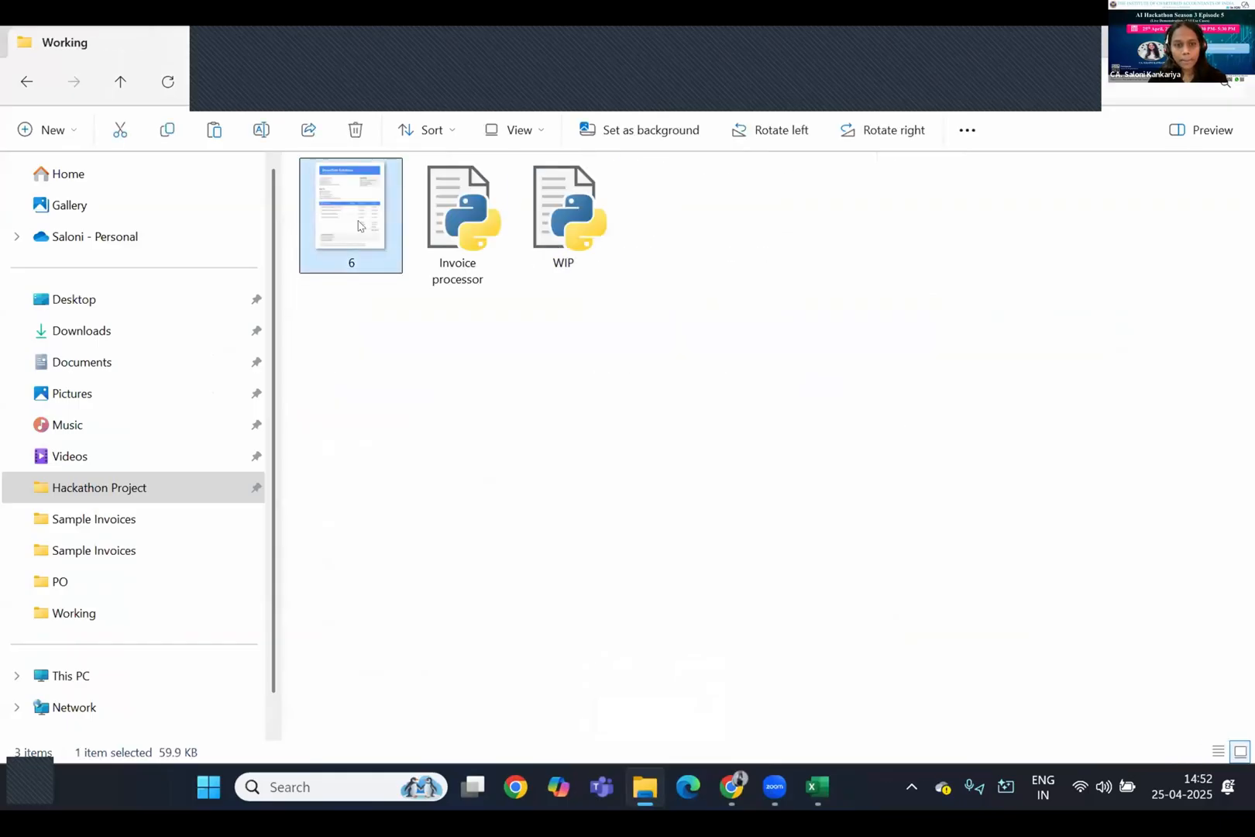
{"action": "left_click", "coordinate": [98, 487]}
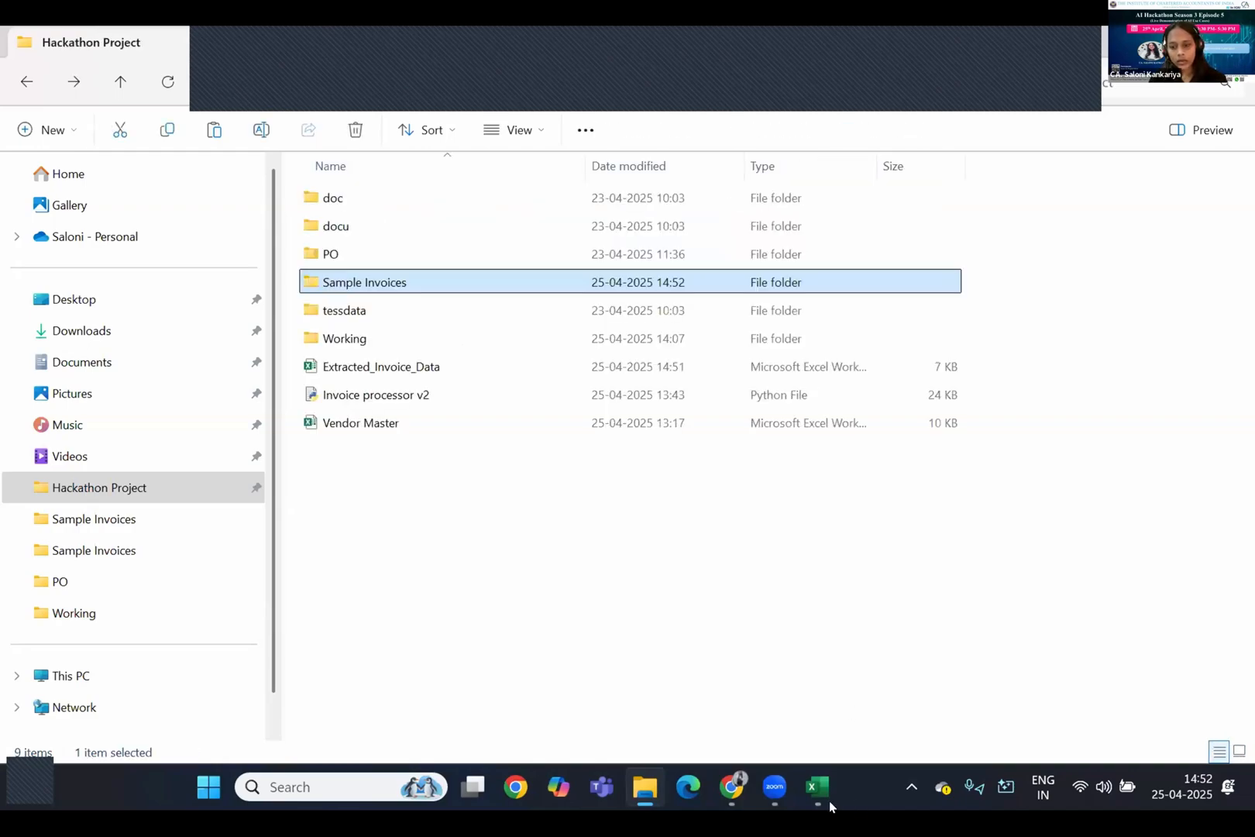
{"action": "left_click", "coordinate": [816, 787]}
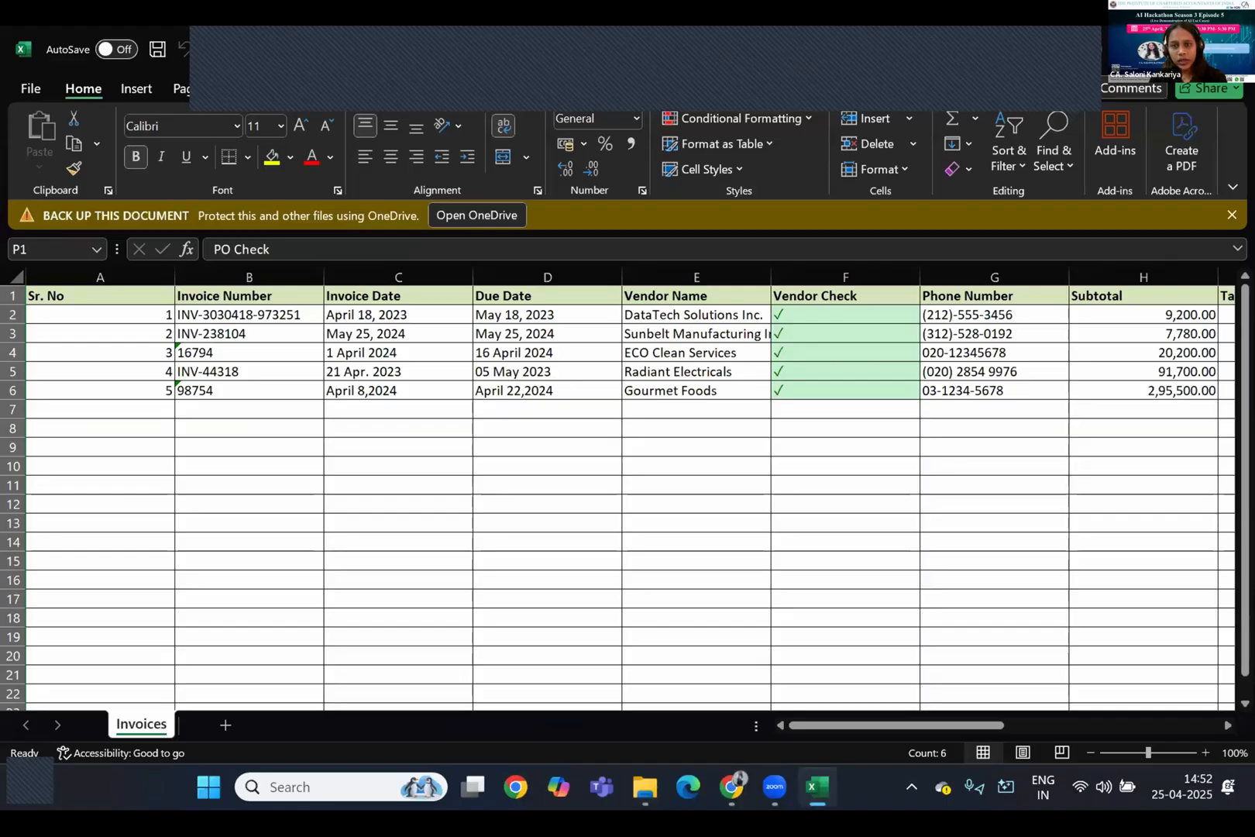
{"action": "left_click", "coordinate": [686, 787]}
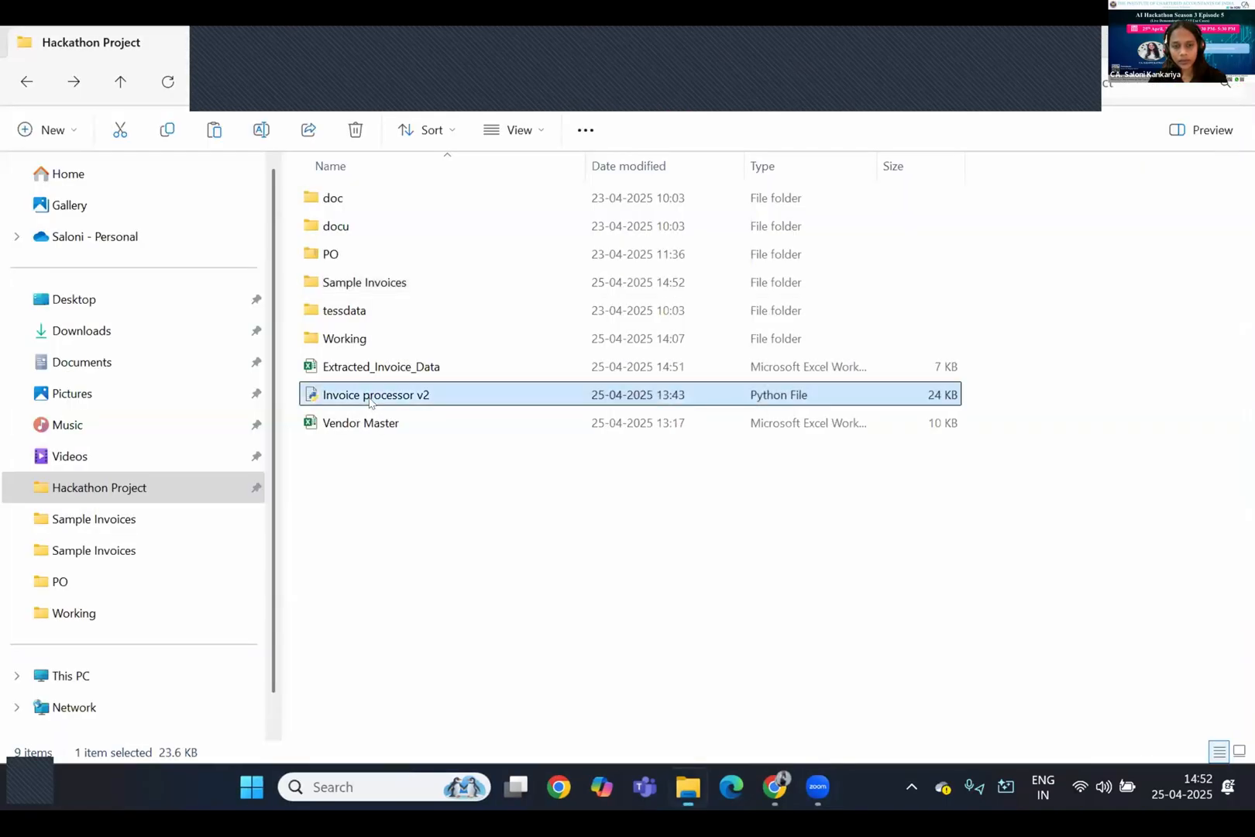
Step: Rerun Invoice processor v2.py and scroll through its processing output for all six invoices
{"action": "double_click", "coordinate": [375, 394]}
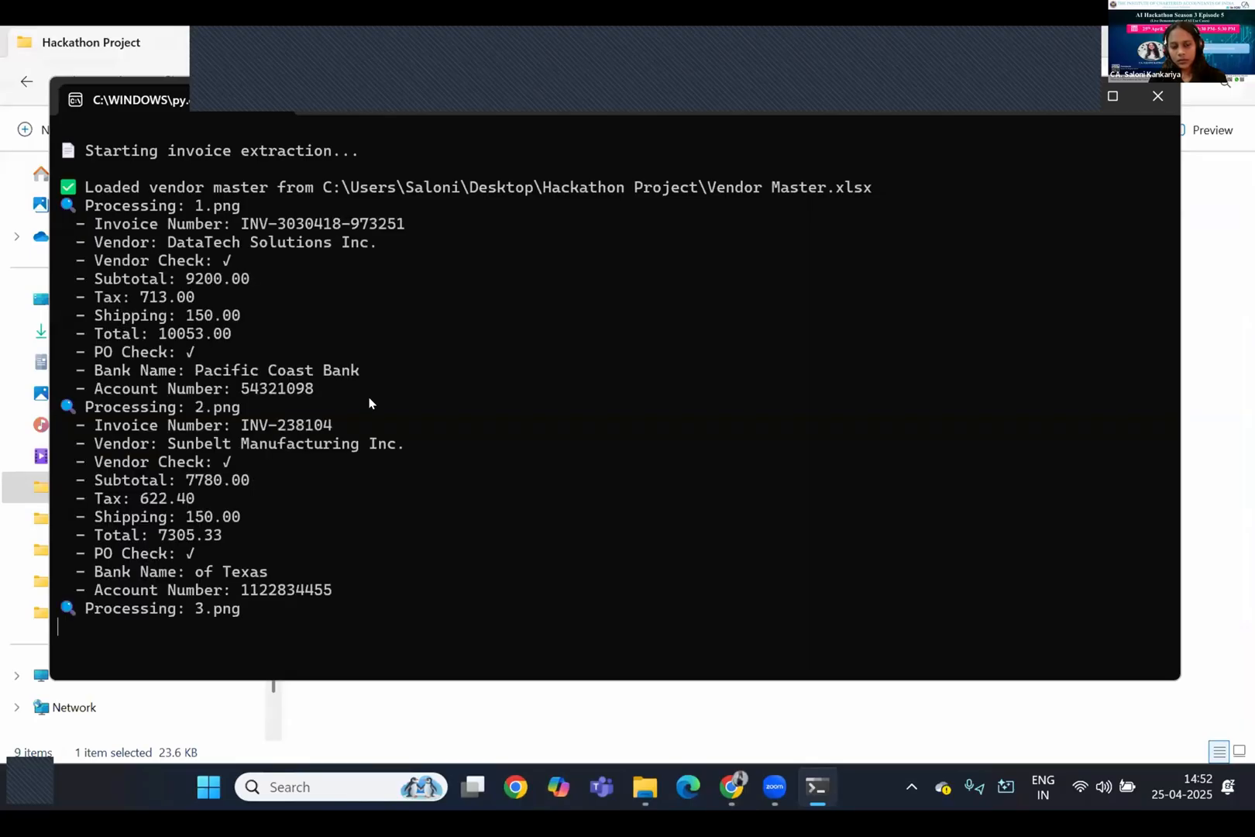
{"action": "scroll", "scroll_direction": "down", "scroll_amount": 3}
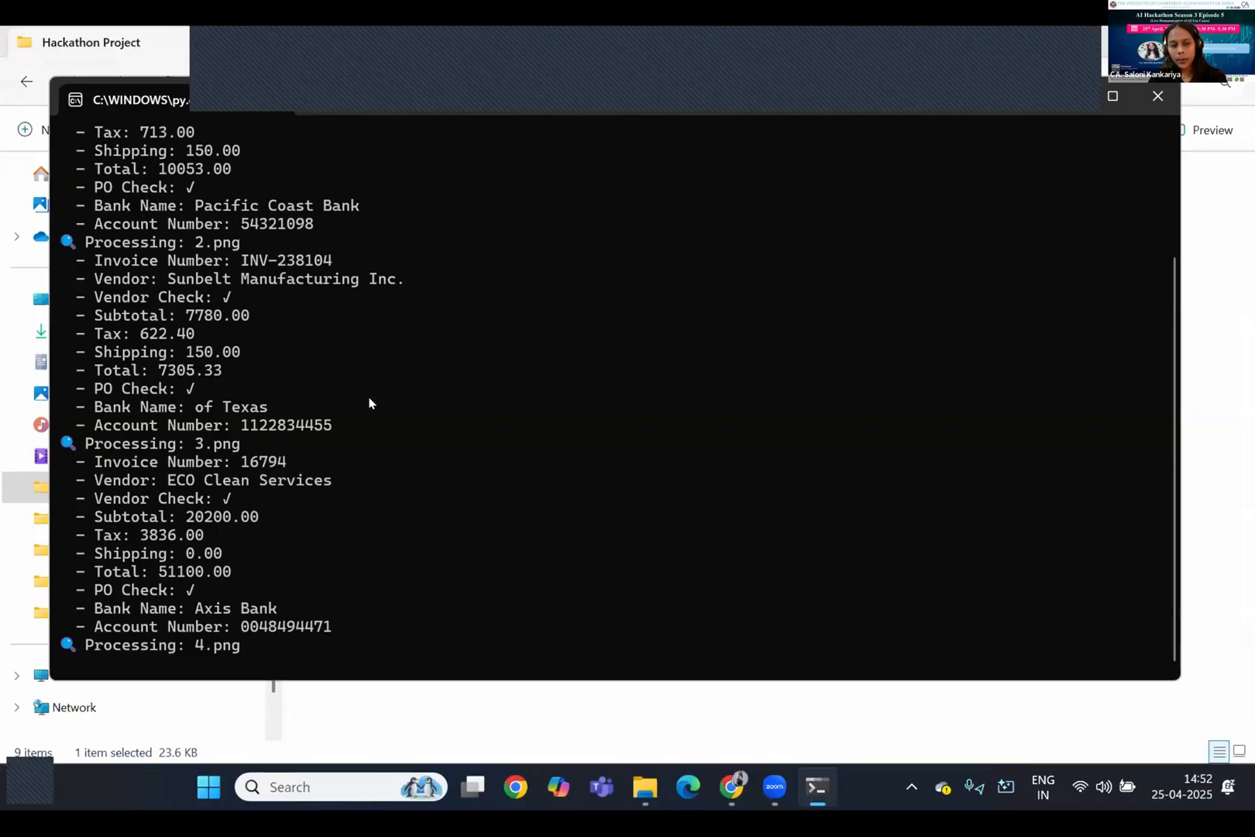
{"action": "scroll", "scroll_direction": "down", "scroll_amount": 3}
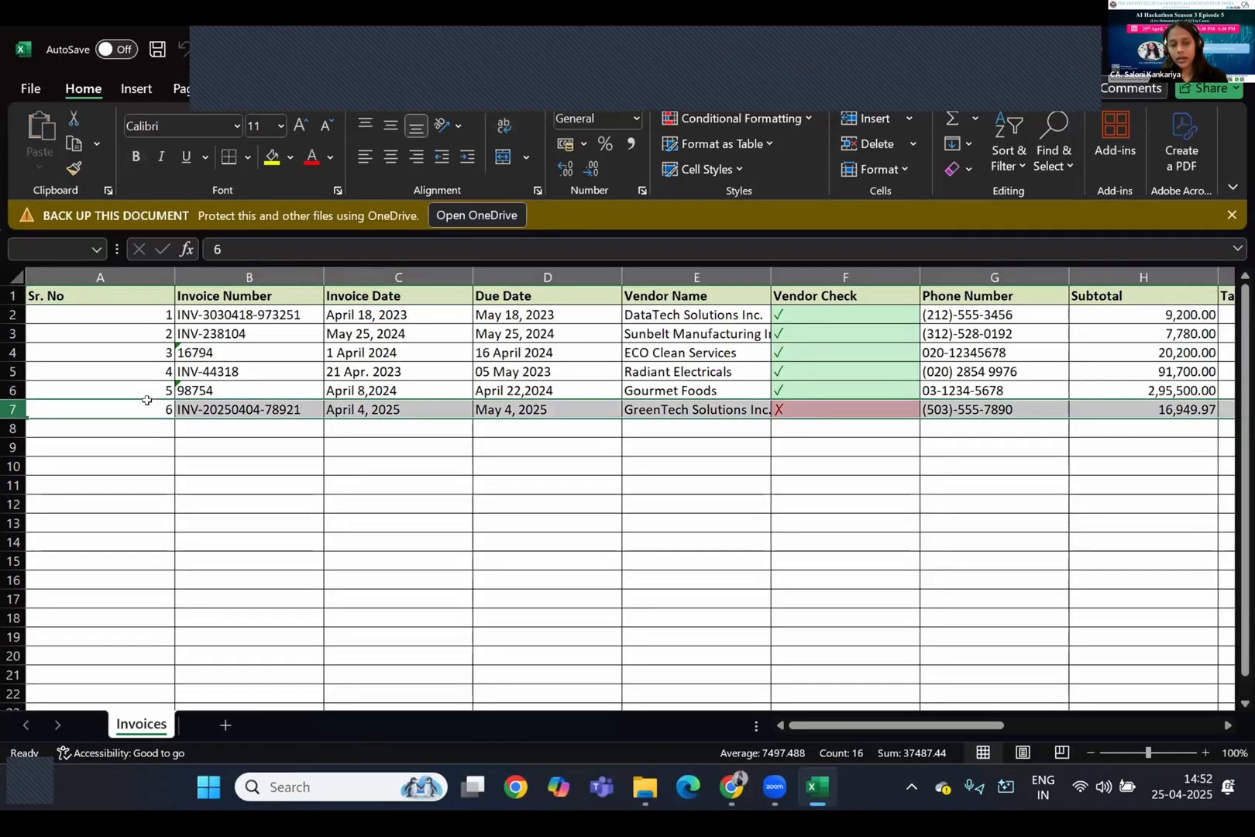
Step: Check GreenTech Solutions Inc.'s phone, failed vendor check, and bank details in row 7
{"action": "left_click", "coordinate": [995, 409]}
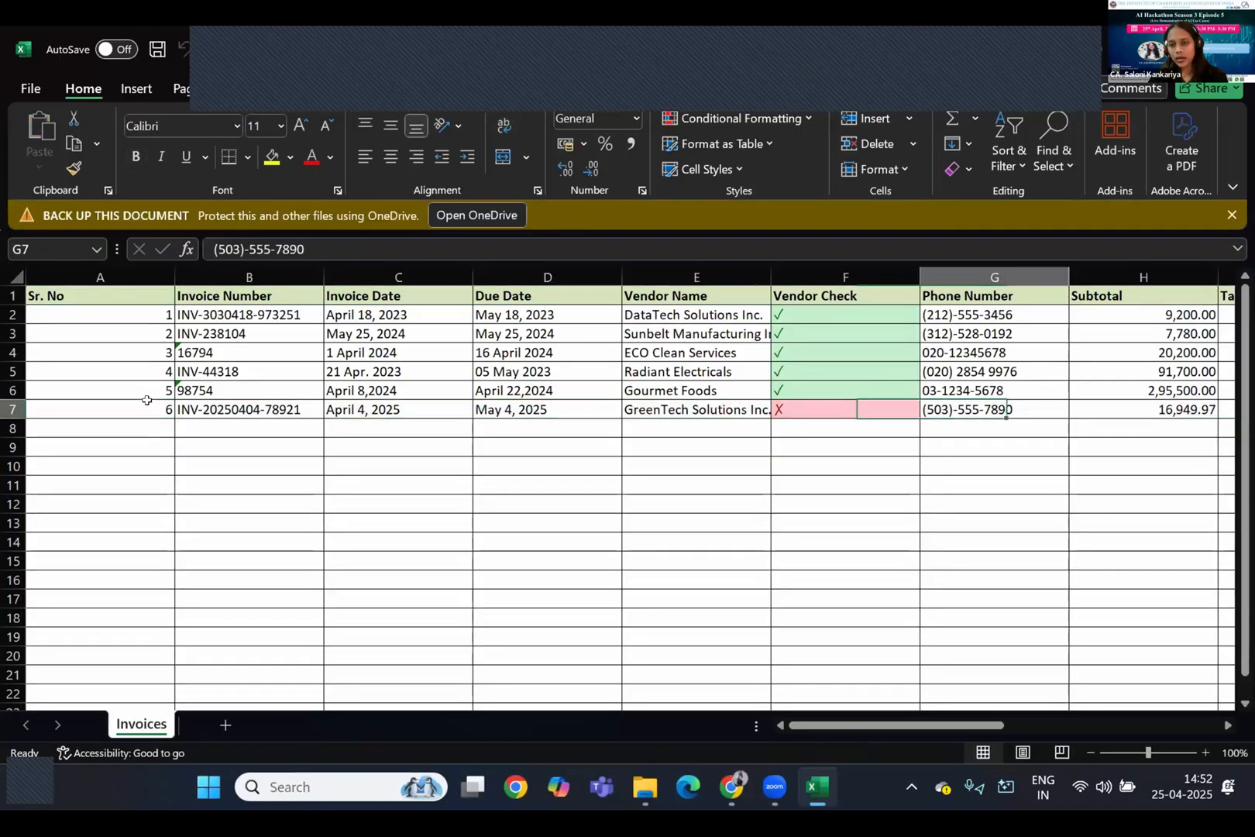
{"action": "left_click", "coordinate": [844, 409]}
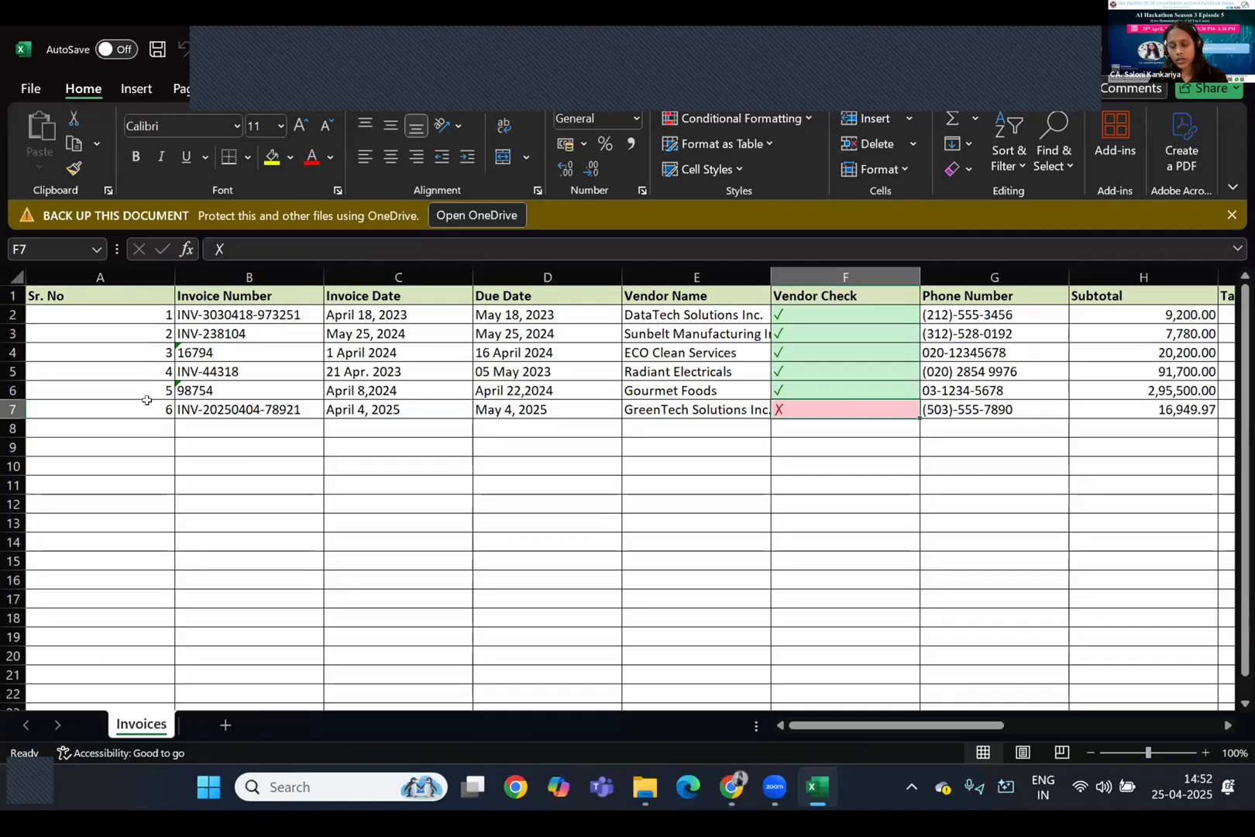
{"action": "left_click", "coordinate": [696, 409]}
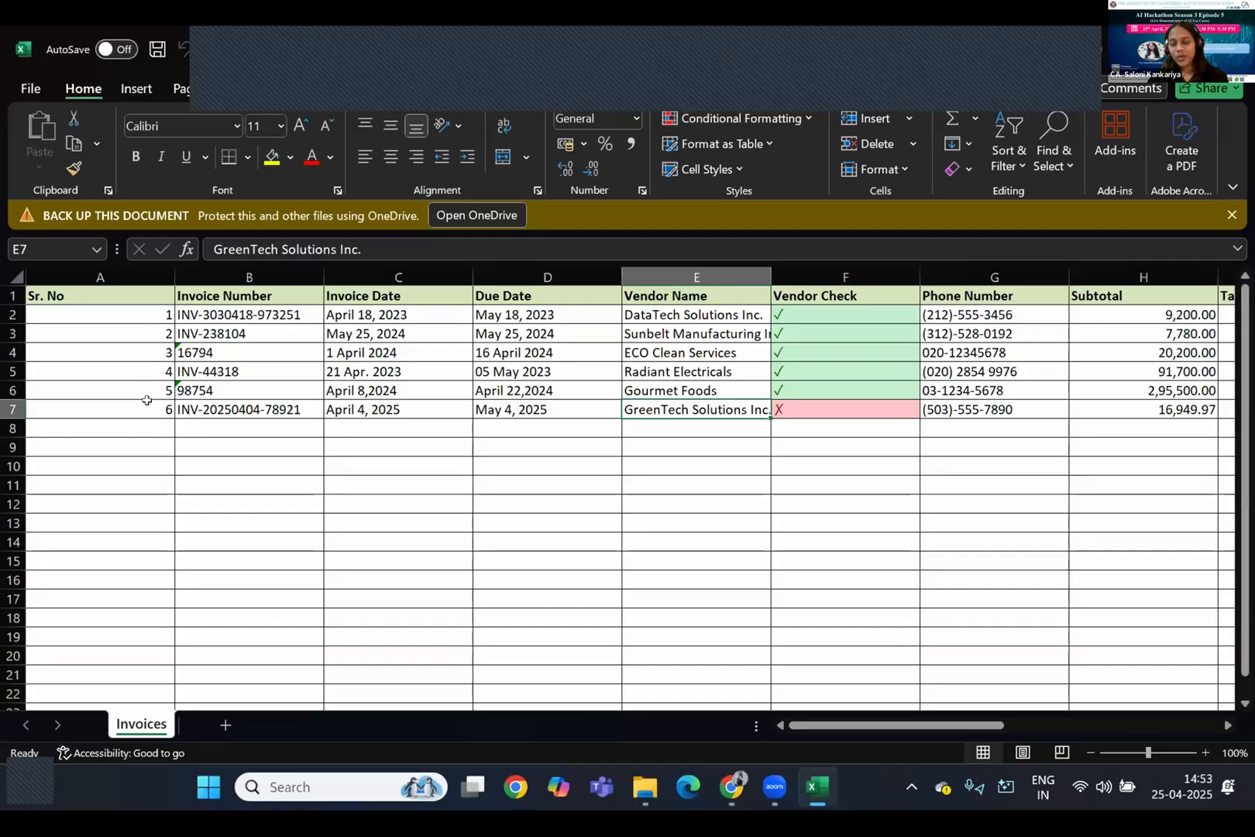
{"action": "left_click", "coordinate": [994, 410]}
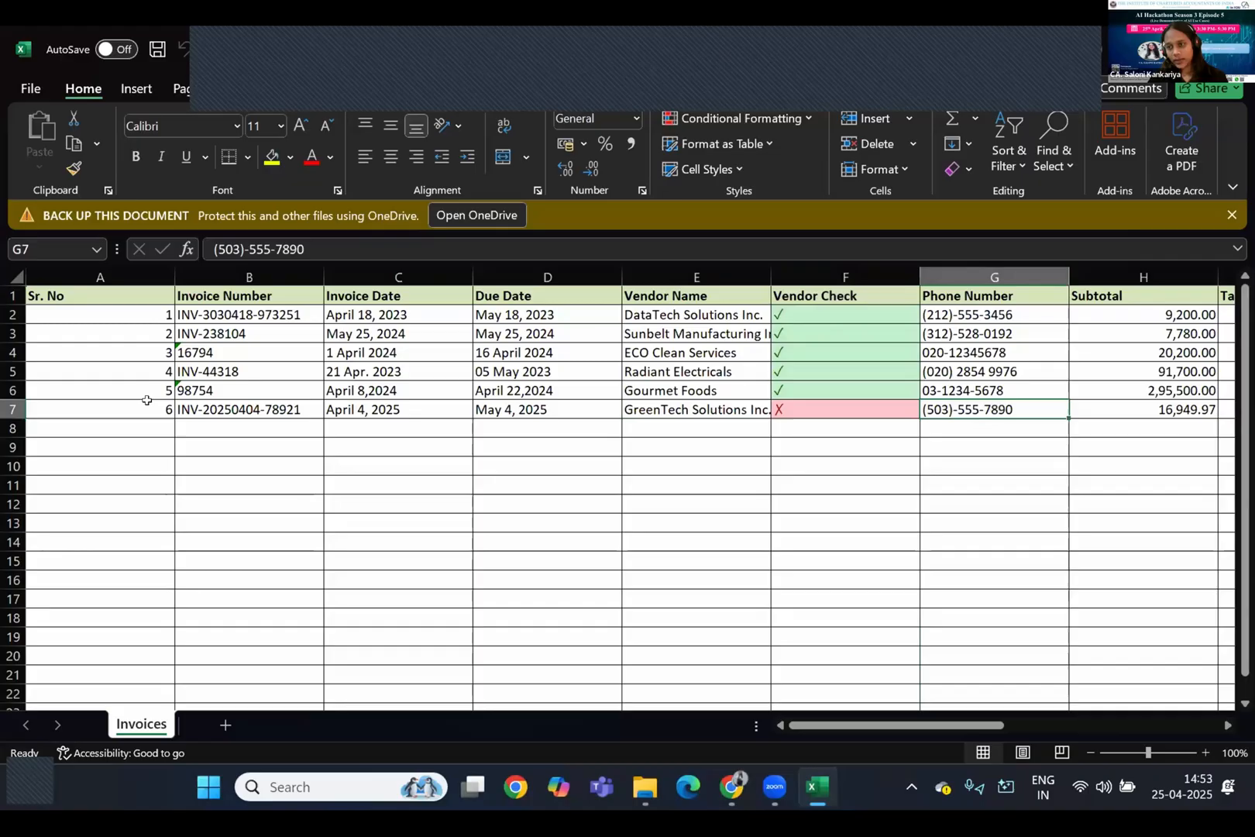
{"action": "scroll", "scroll_direction": "right", "scroll_amount": 3}
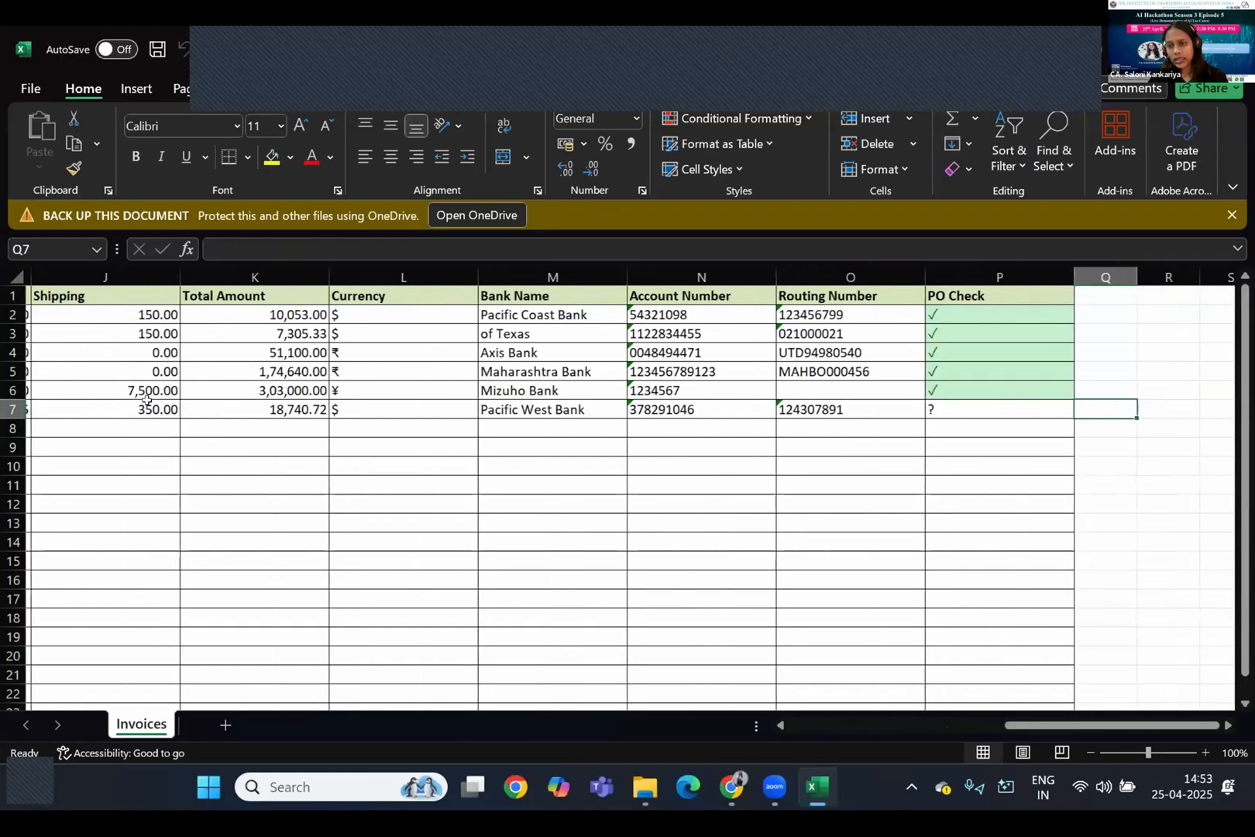